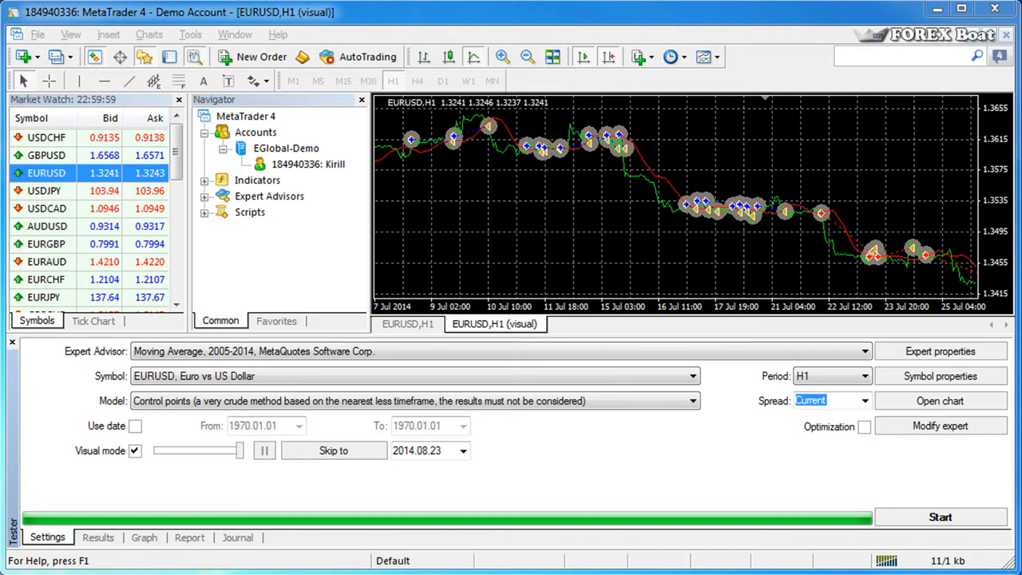
{"action": "mouse_move", "coordinate": [798, 322]}
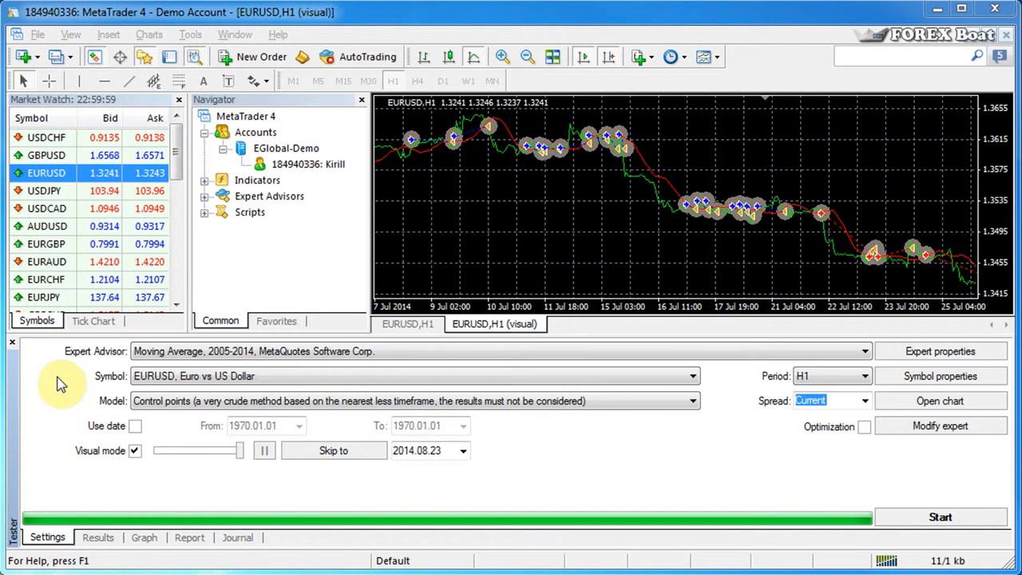
{"action": "mouse_move", "coordinate": [51, 388]}
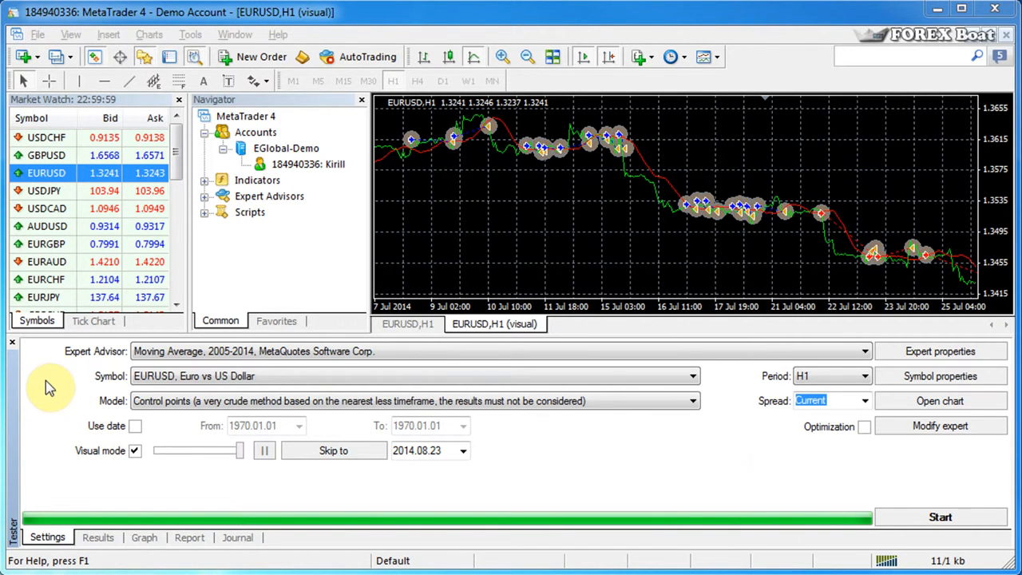
{"action": "mouse_move", "coordinate": [715, 366]}
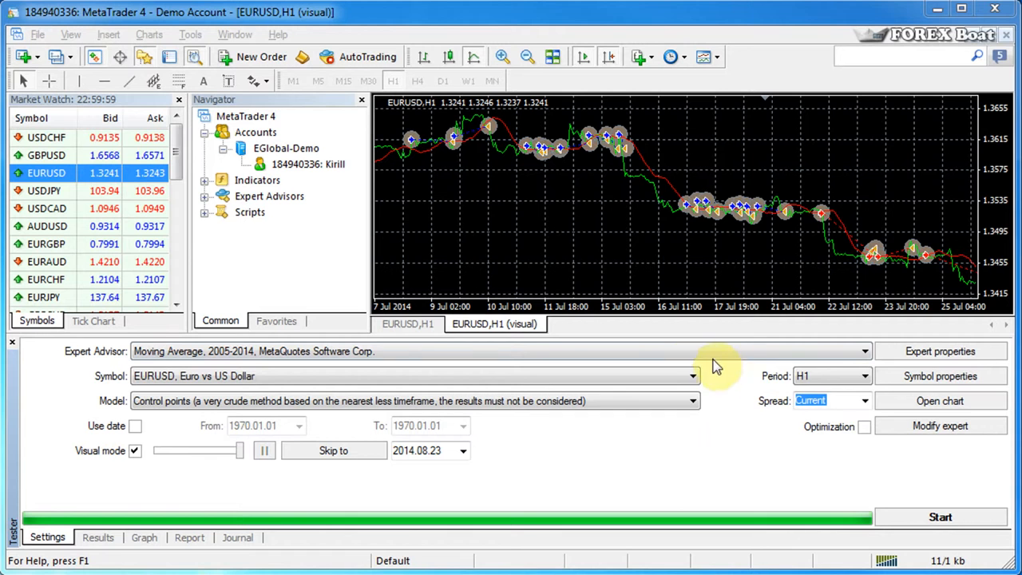
Bring up the Moving Average expert properties and view its Optimization limitation settings.
{"action": "left_click", "coordinate": [864, 351]}
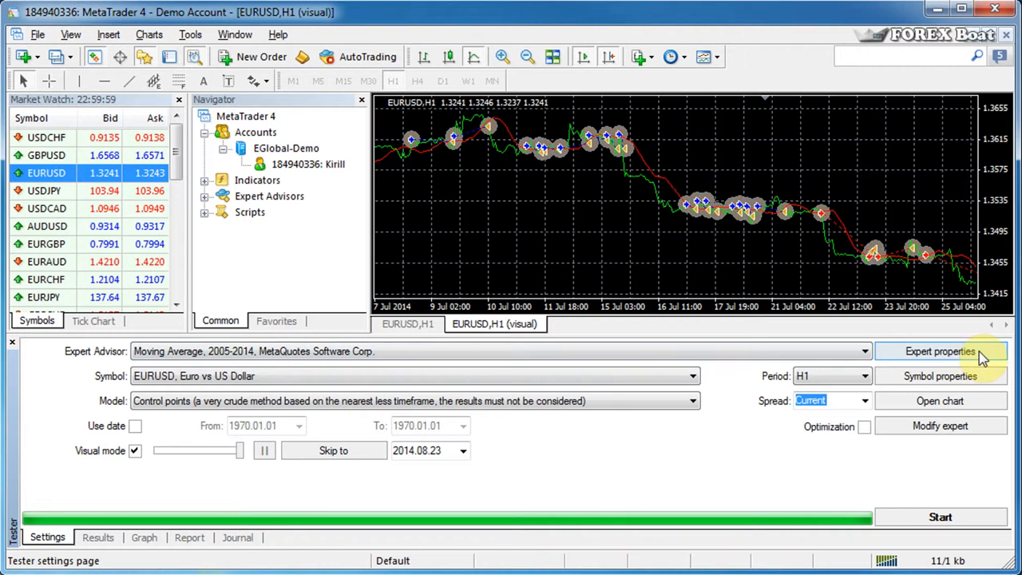
{"action": "left_click", "coordinate": [939, 351]}
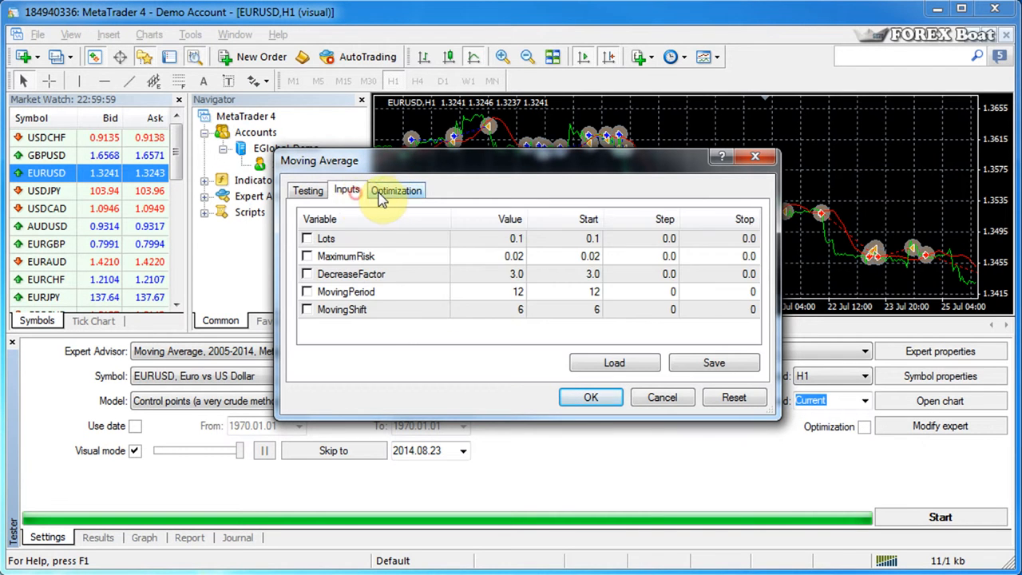
{"action": "left_click", "coordinate": [396, 190]}
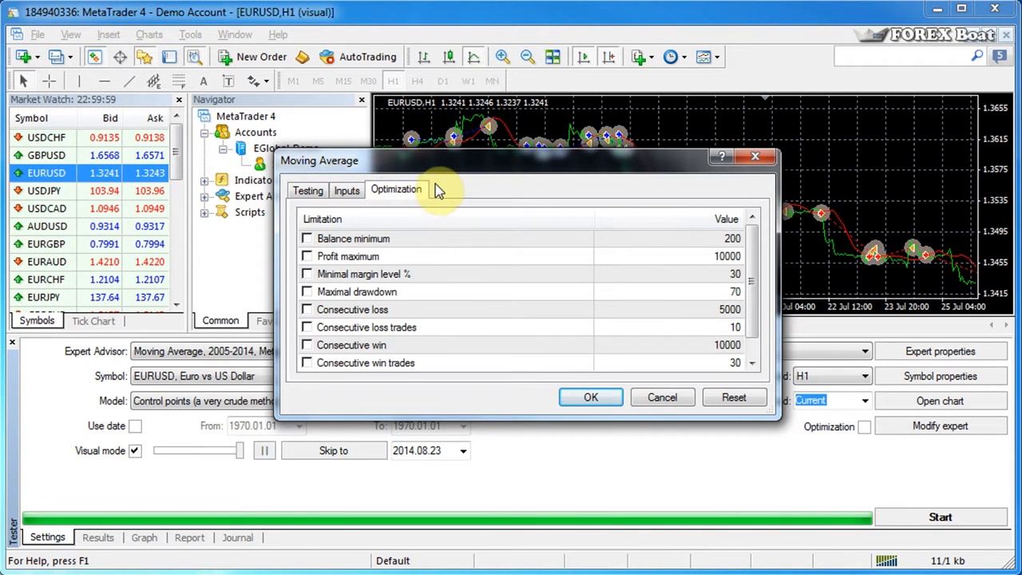
{"action": "mouse_move", "coordinate": [431, 200]}
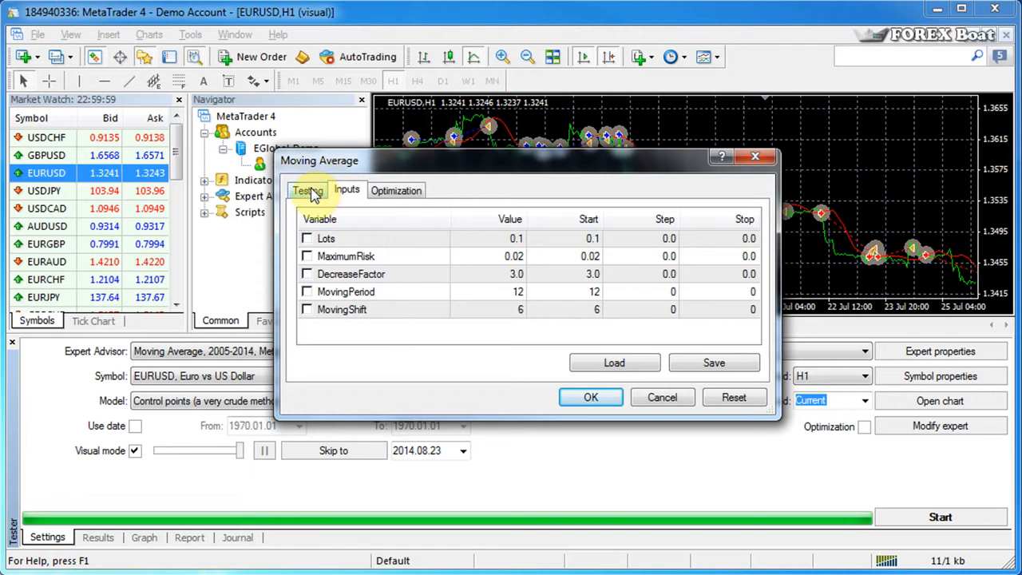
Show the Testing settings with the 10000 USD initial deposit list expanded.
{"action": "left_click", "coordinate": [306, 190]}
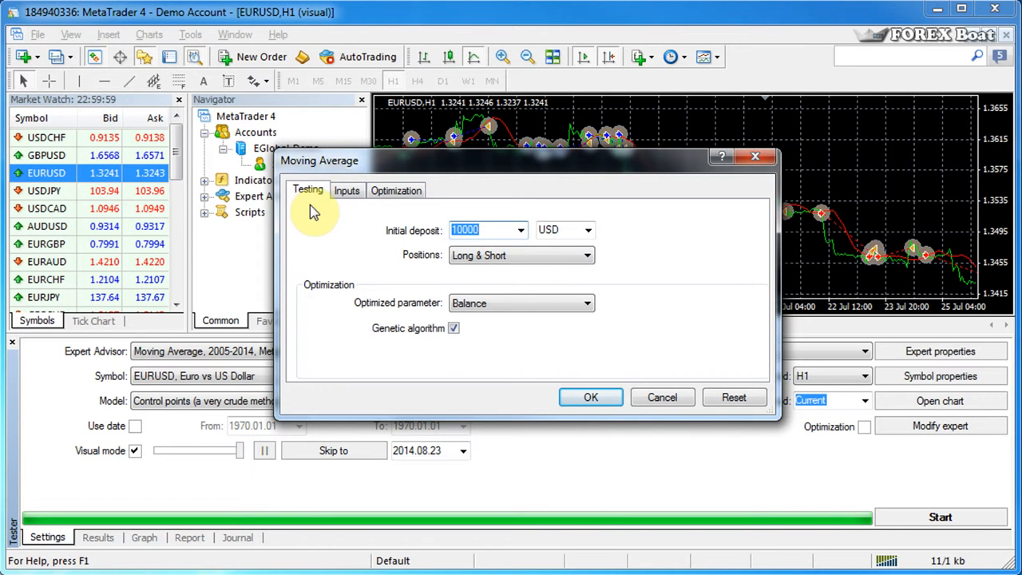
{"action": "mouse_move", "coordinate": [645, 233]}
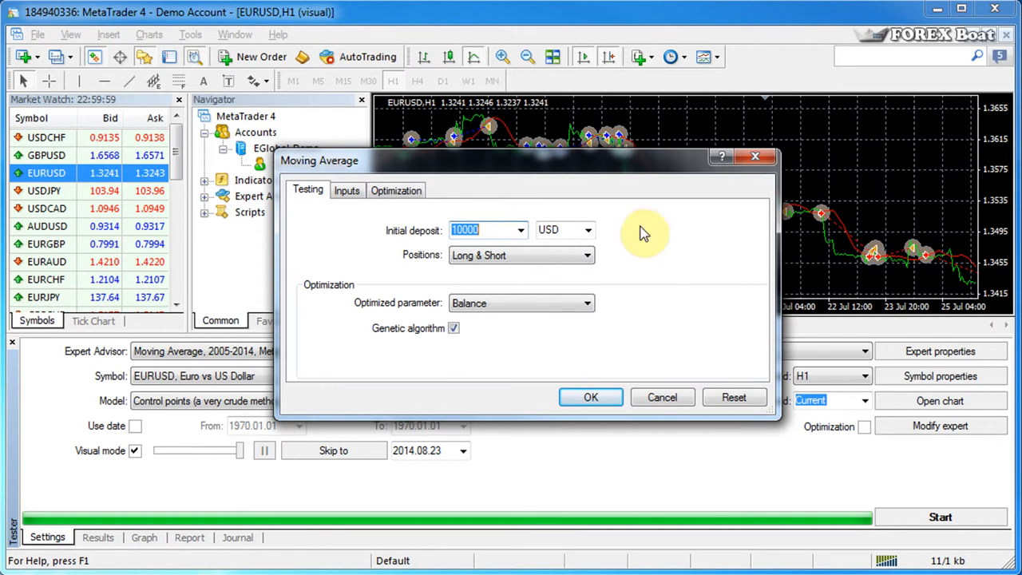
{"action": "mouse_move", "coordinate": [594, 220]}
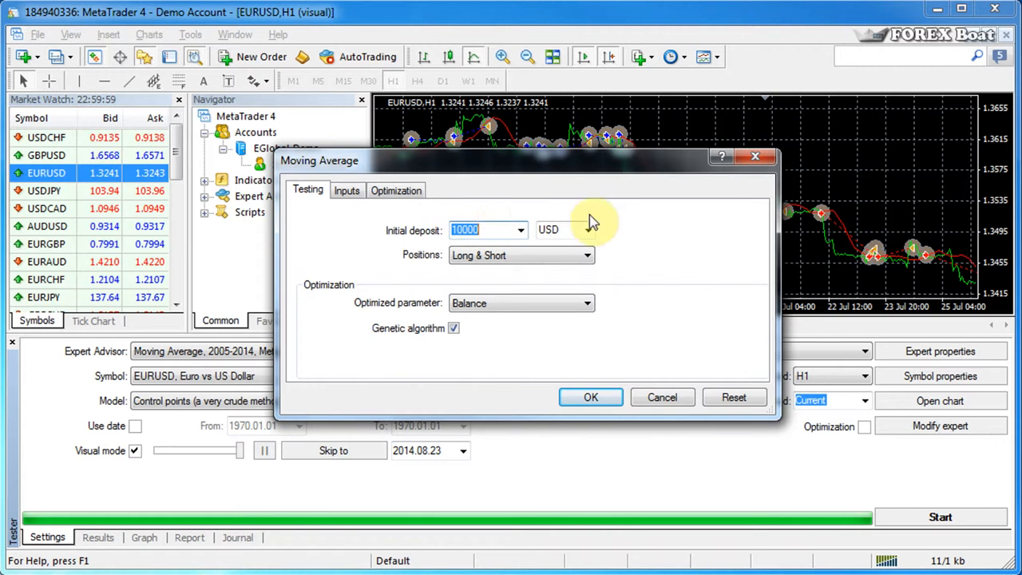
{"action": "mouse_move", "coordinate": [645, 237]}
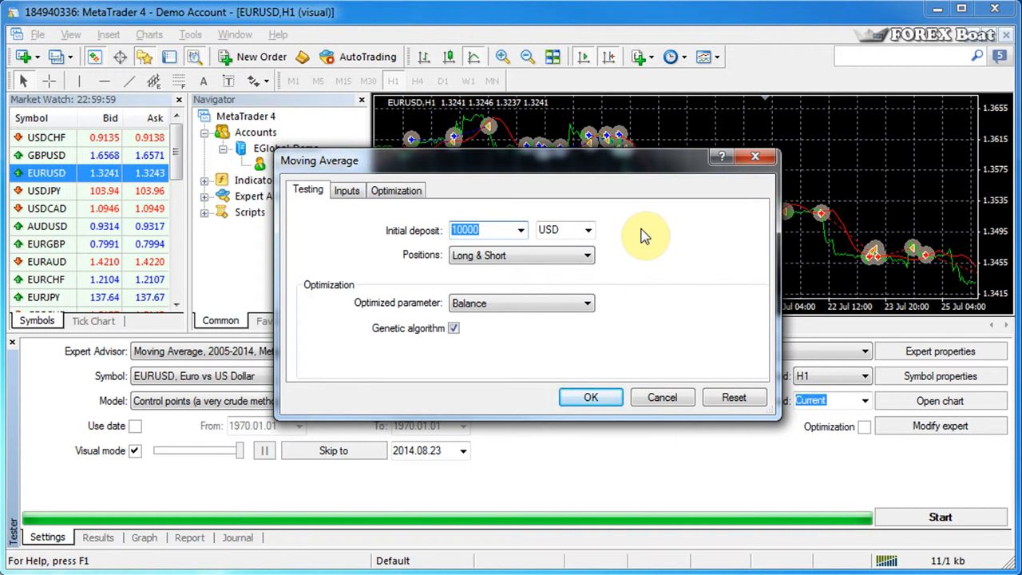
{"action": "mouse_move", "coordinate": [530, 231]}
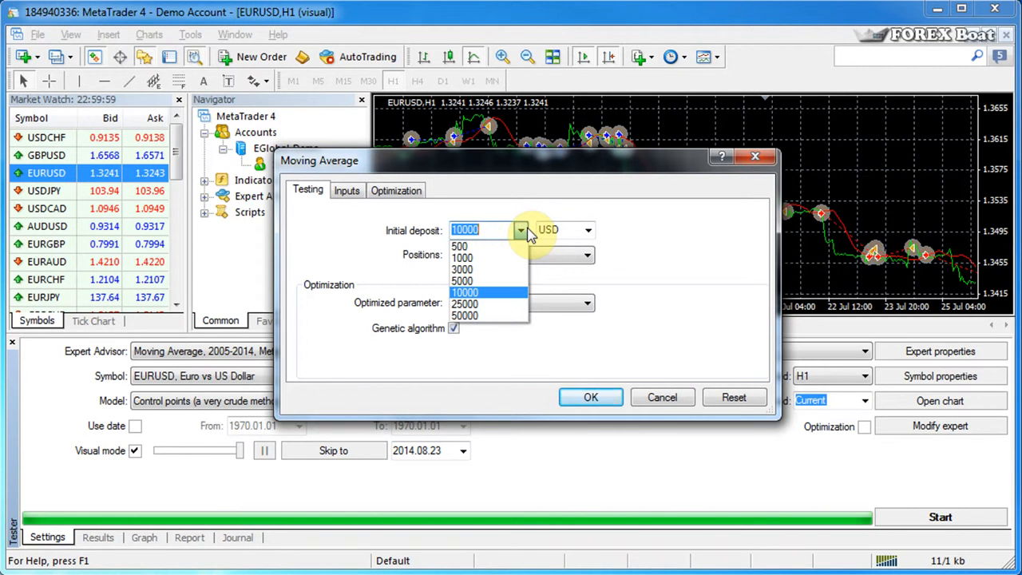
{"action": "left_click", "coordinate": [588, 230]}
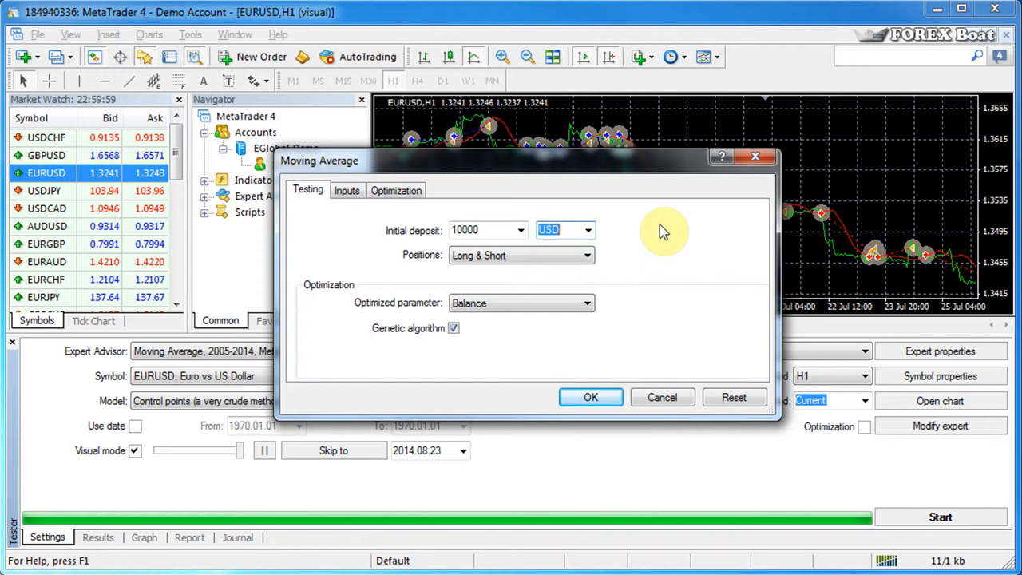
{"action": "mouse_move", "coordinate": [491, 290]}
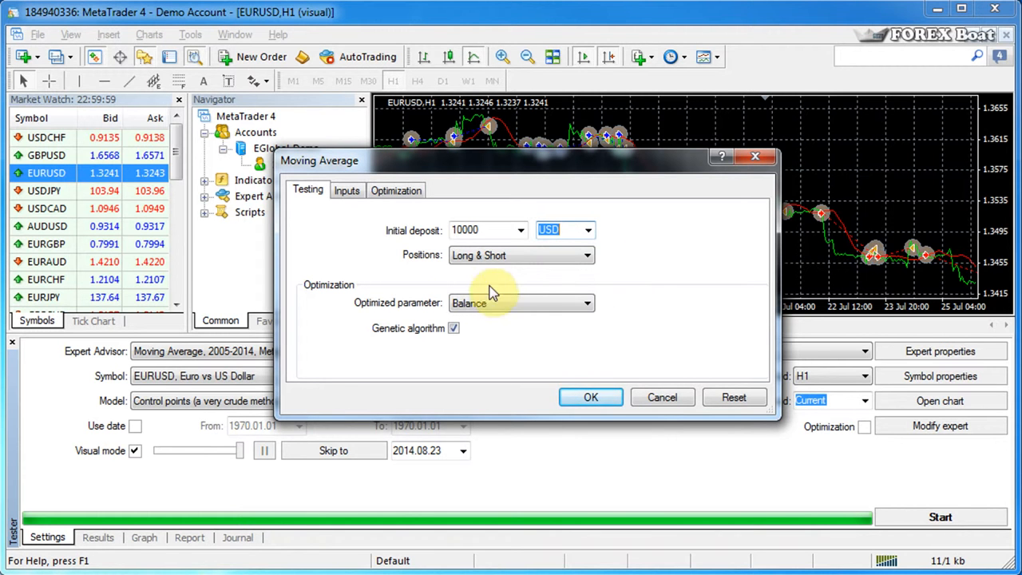
{"action": "left_click", "coordinate": [587, 256]}
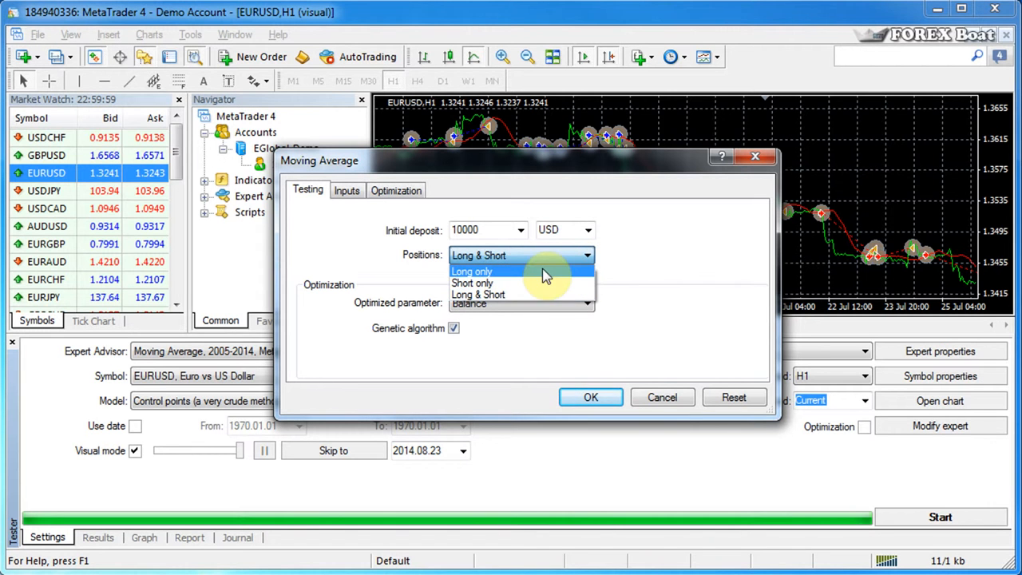
{"action": "mouse_move", "coordinate": [518, 285]}
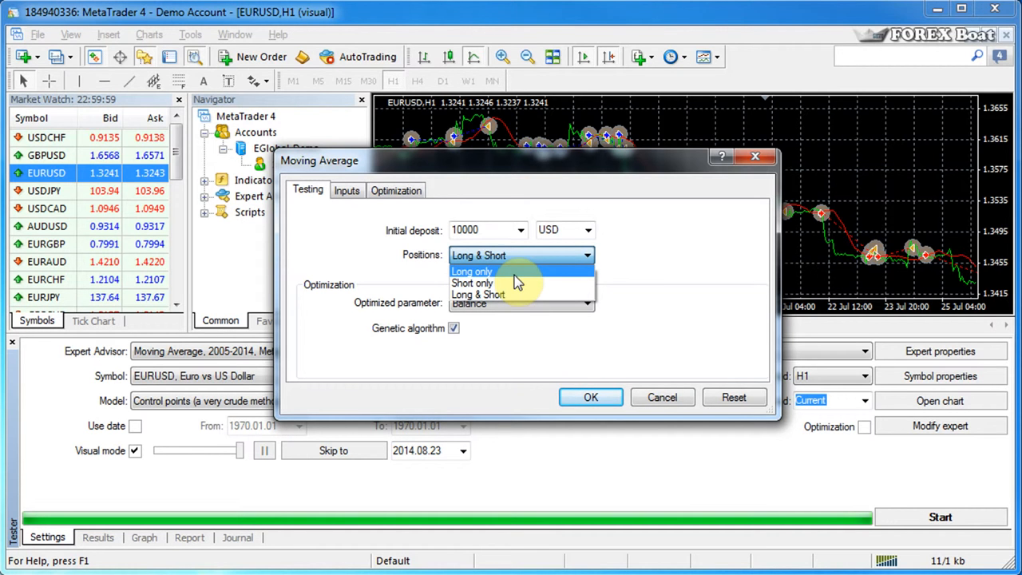
{"action": "mouse_move", "coordinate": [511, 284]}
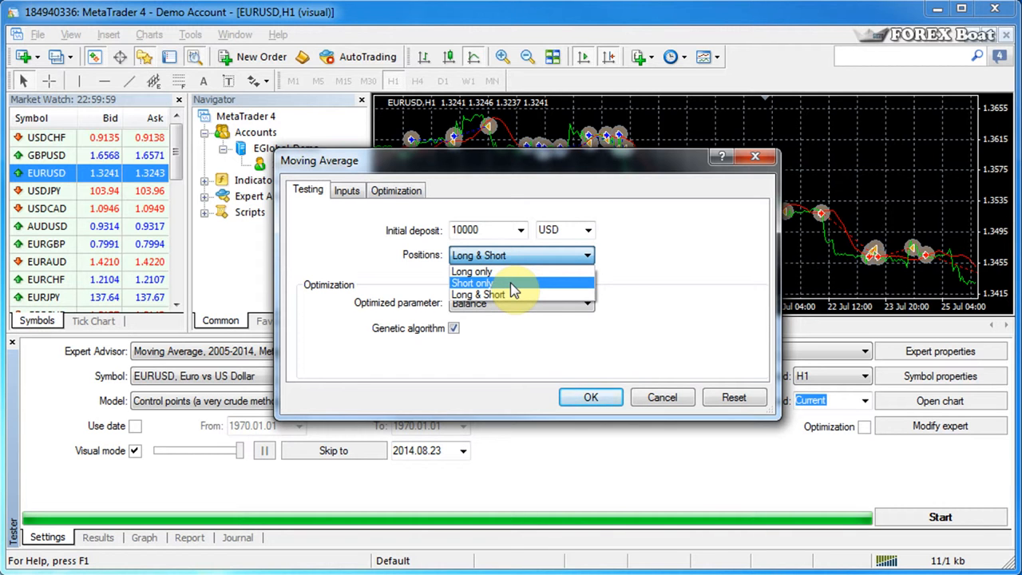
{"action": "mouse_move", "coordinate": [534, 294]}
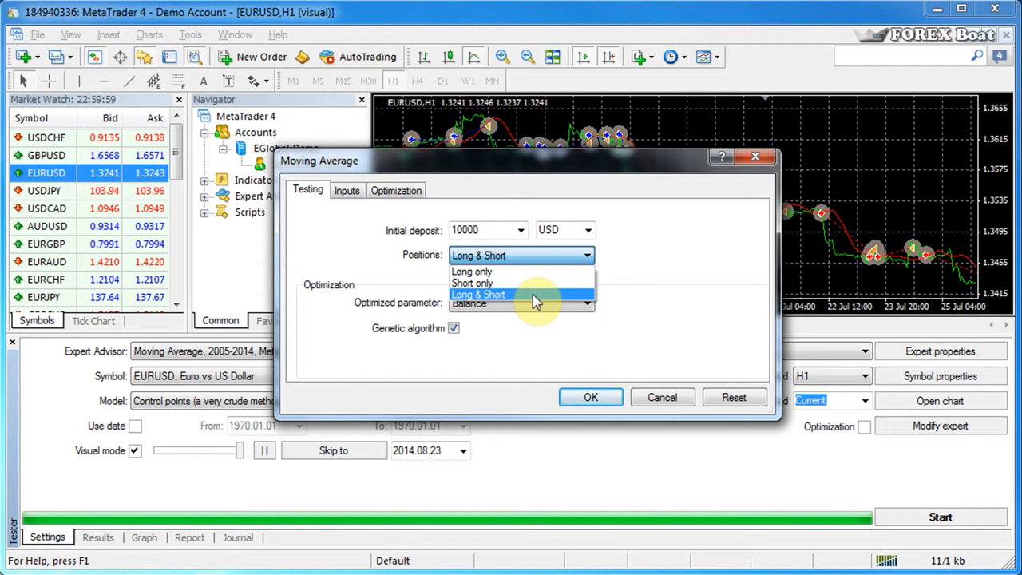
{"action": "mouse_move", "coordinate": [555, 302]}
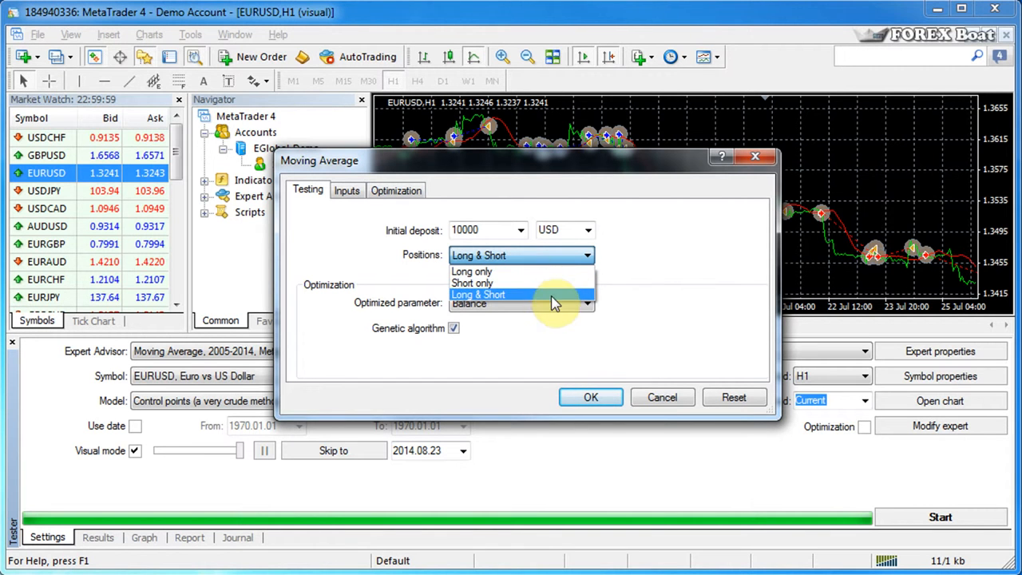
{"action": "mouse_move", "coordinate": [427, 262]}
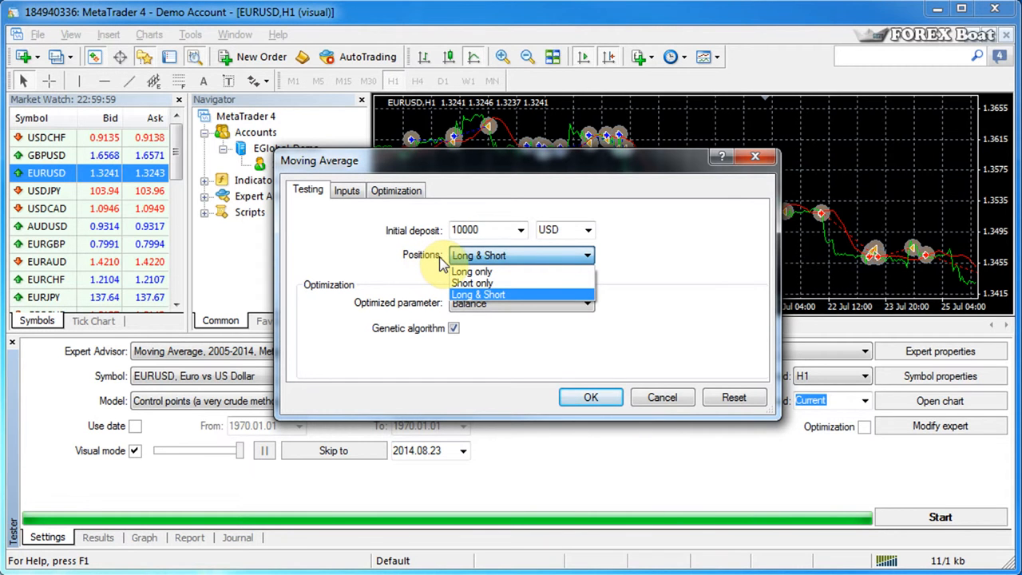
{"action": "left_click", "coordinate": [477, 294]}
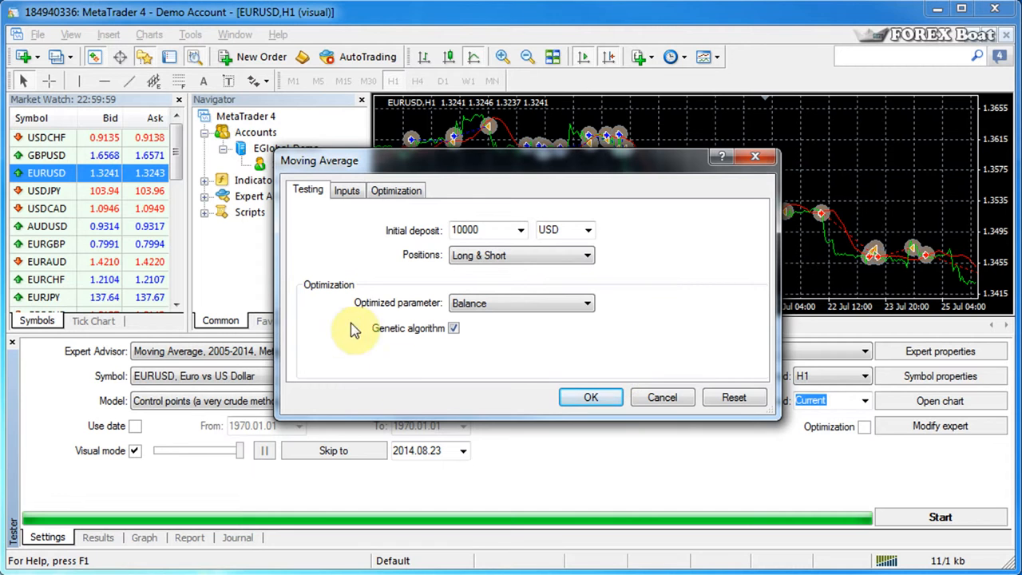
{"action": "mouse_move", "coordinate": [591, 357]}
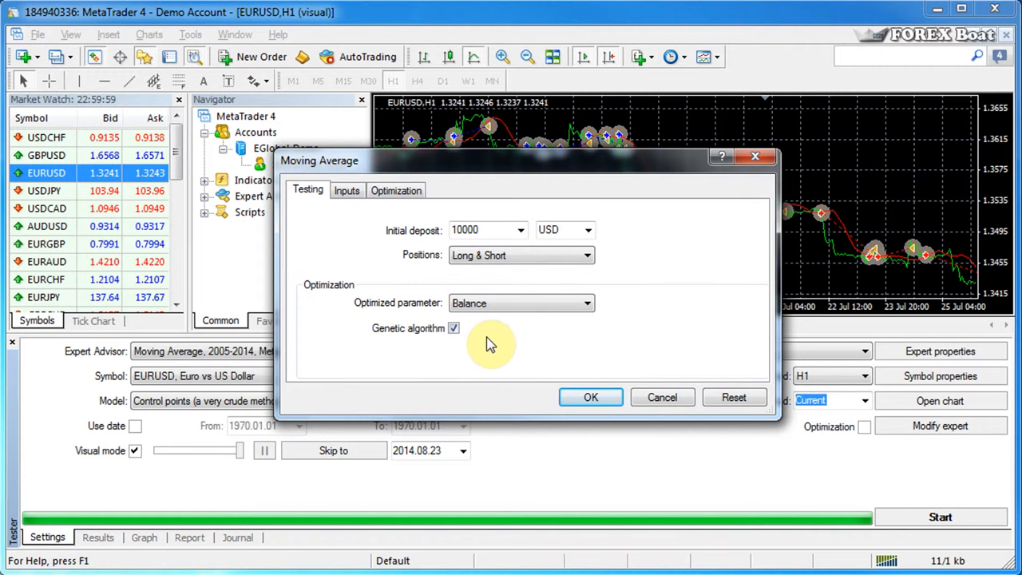
Display the Inputs list: Lots, MaximumRisk, DecreaseFactor, MovingPeriod and MovingShift.
{"action": "left_click", "coordinate": [346, 190]}
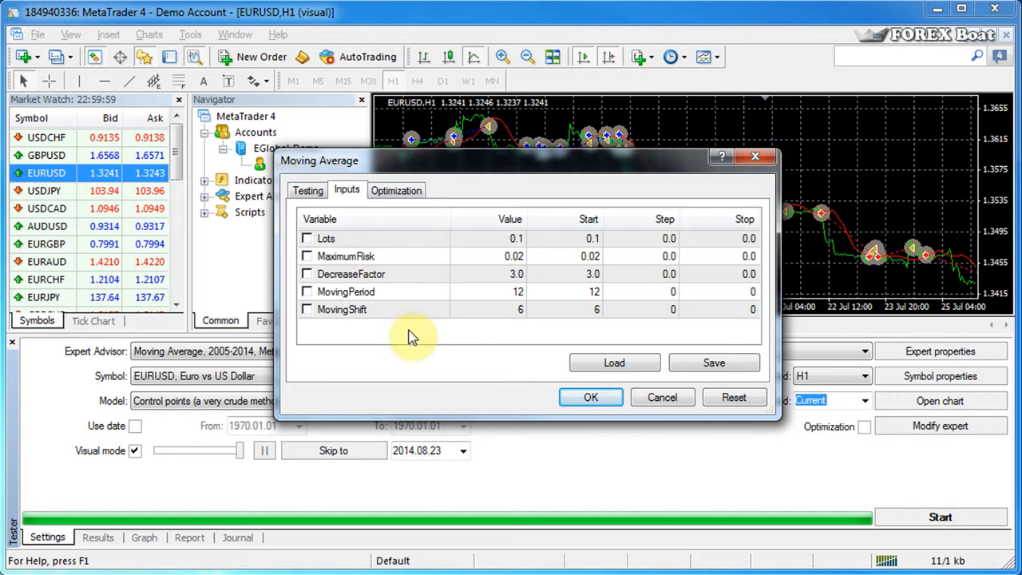
{"action": "mouse_move", "coordinate": [418, 300]}
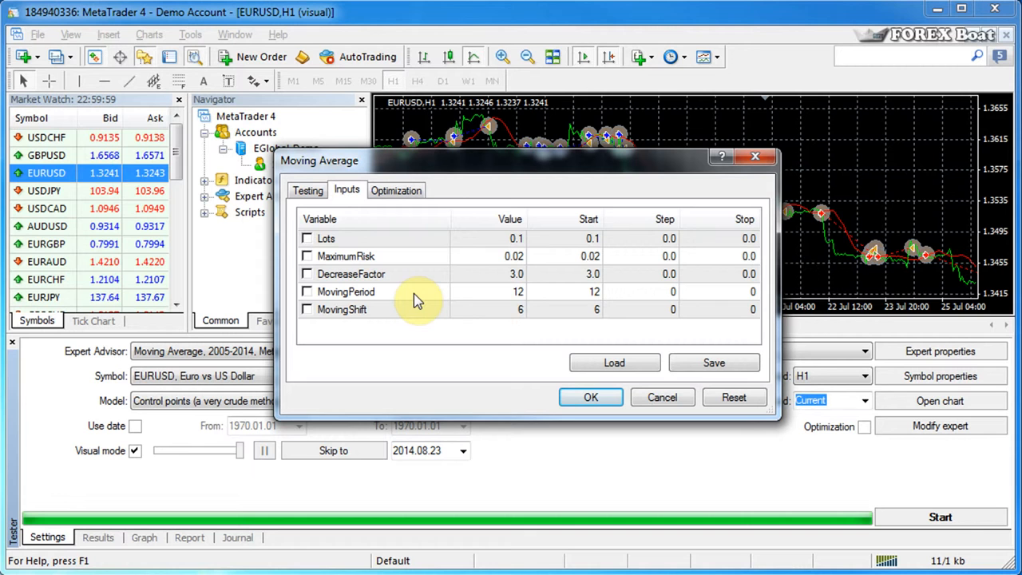
{"action": "mouse_move", "coordinate": [449, 341]}
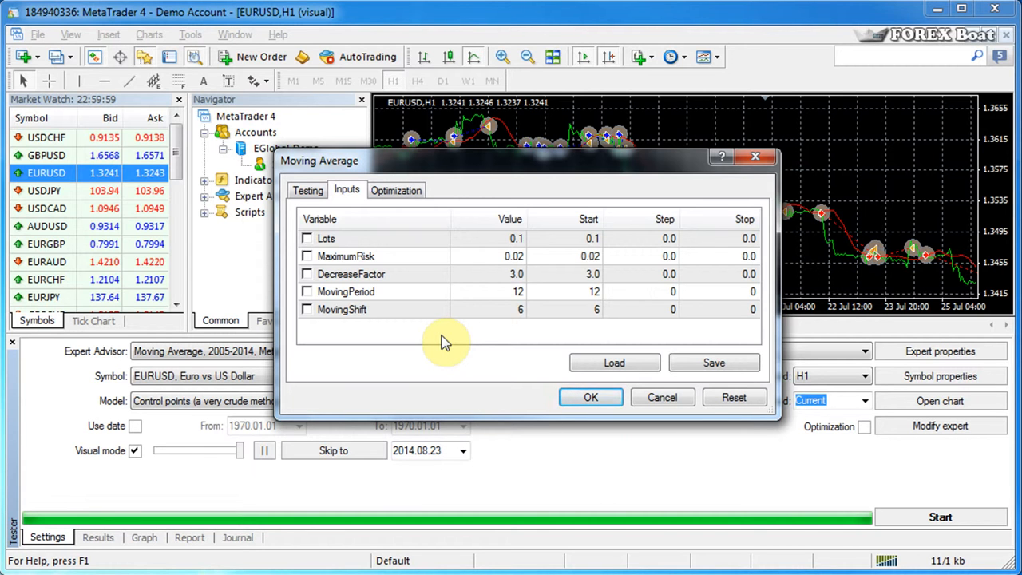
{"action": "mouse_move", "coordinate": [434, 278]}
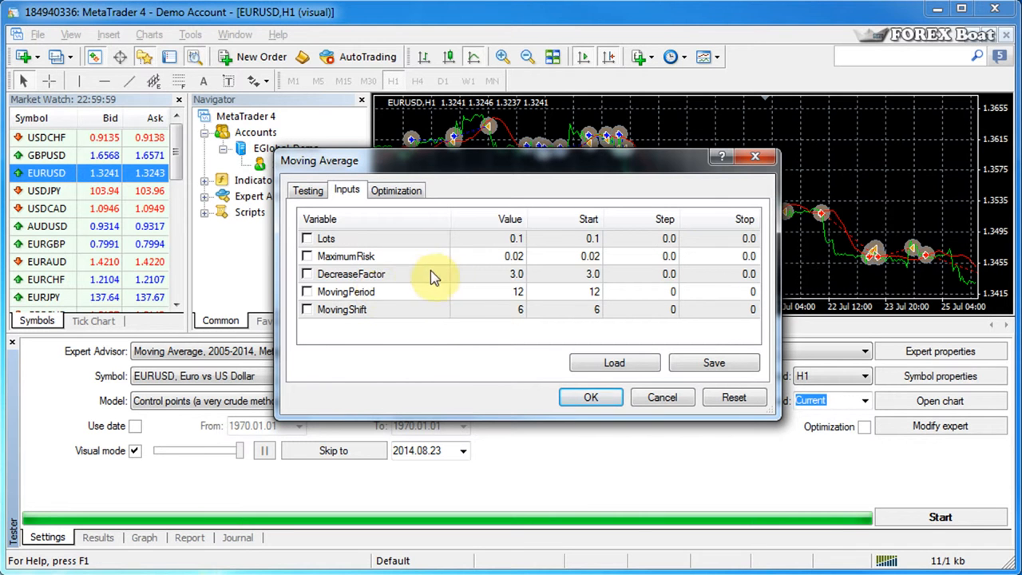
{"action": "mouse_move", "coordinate": [683, 141]}
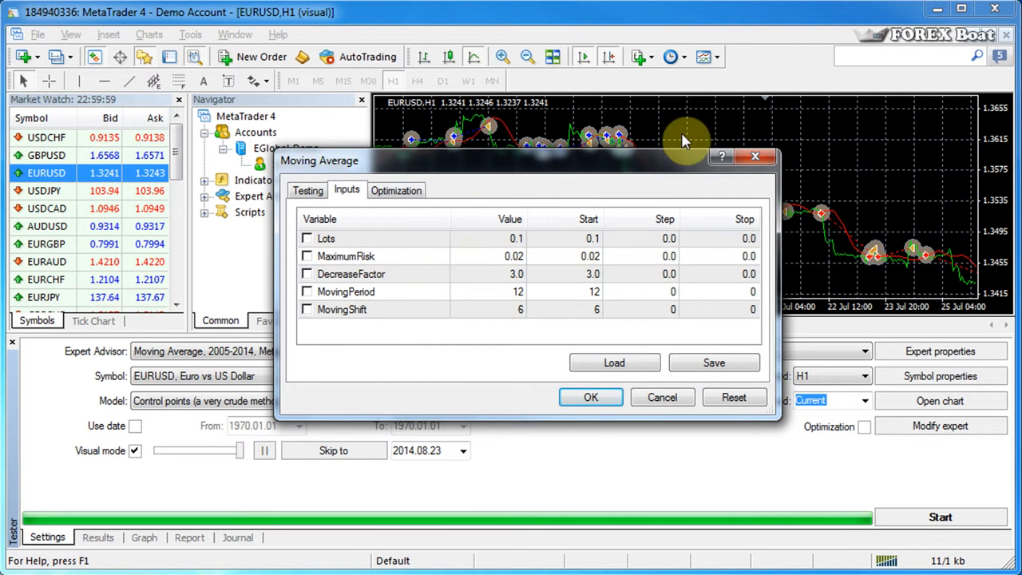
{"action": "mouse_move", "coordinate": [466, 238]}
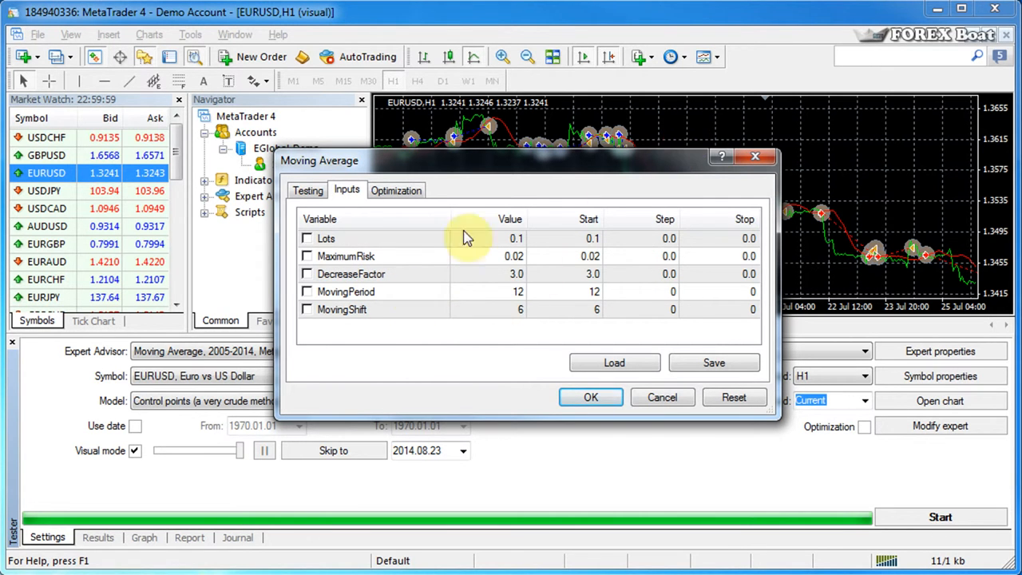
{"action": "mouse_move", "coordinate": [470, 303]}
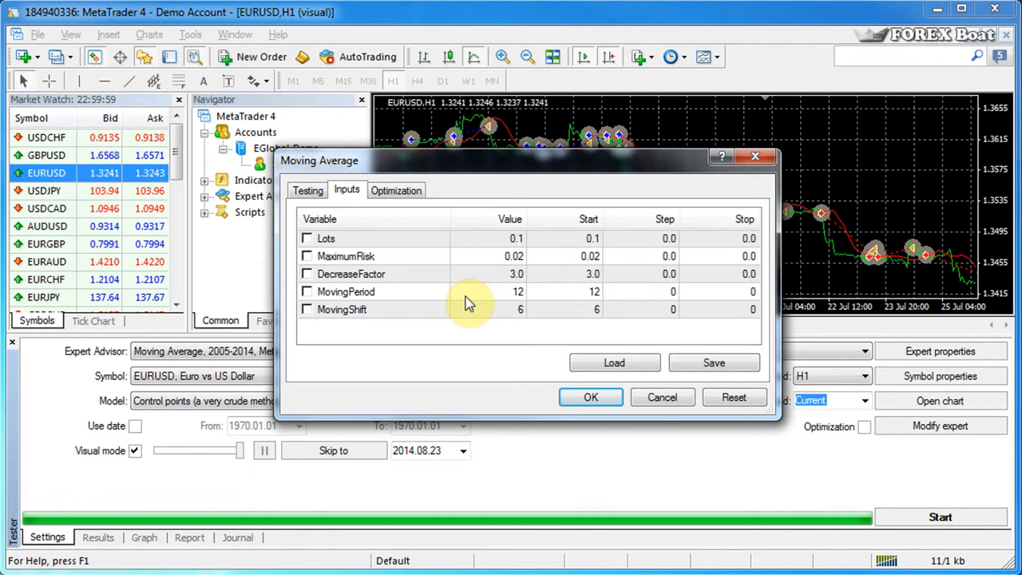
{"action": "mouse_move", "coordinate": [462, 254]}
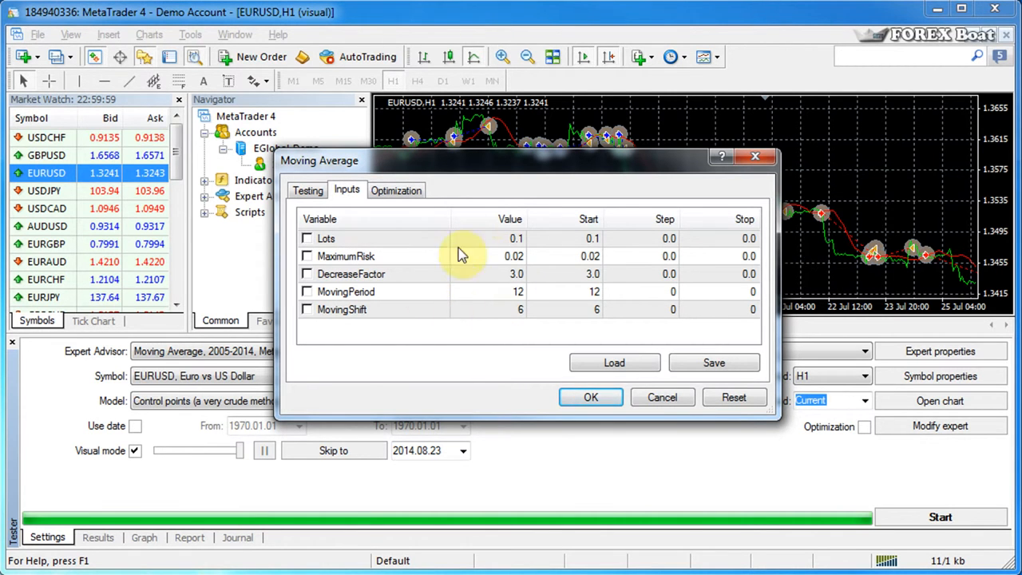
{"action": "mouse_move", "coordinate": [495, 307]}
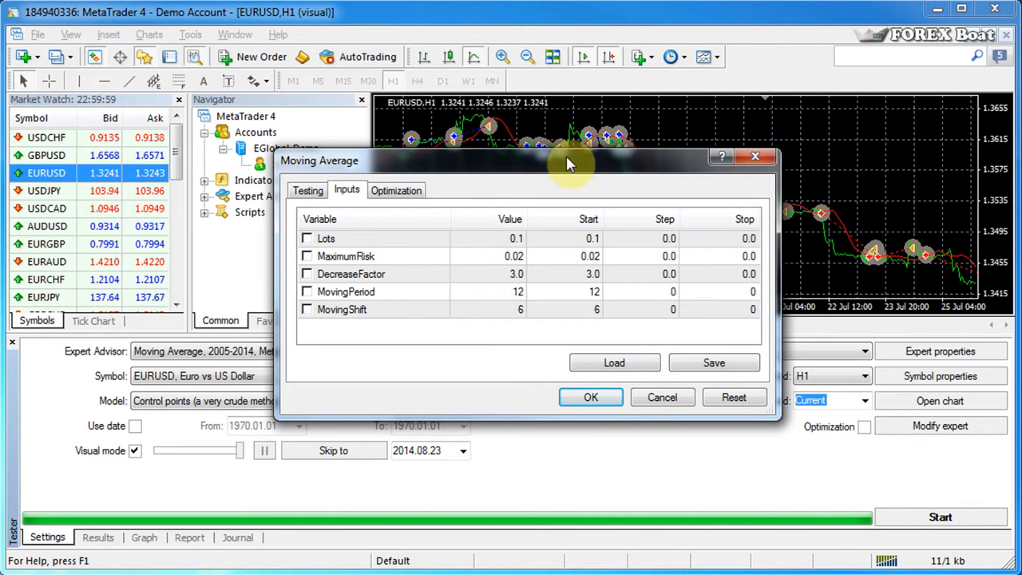
{"action": "mouse_move", "coordinate": [614, 163]}
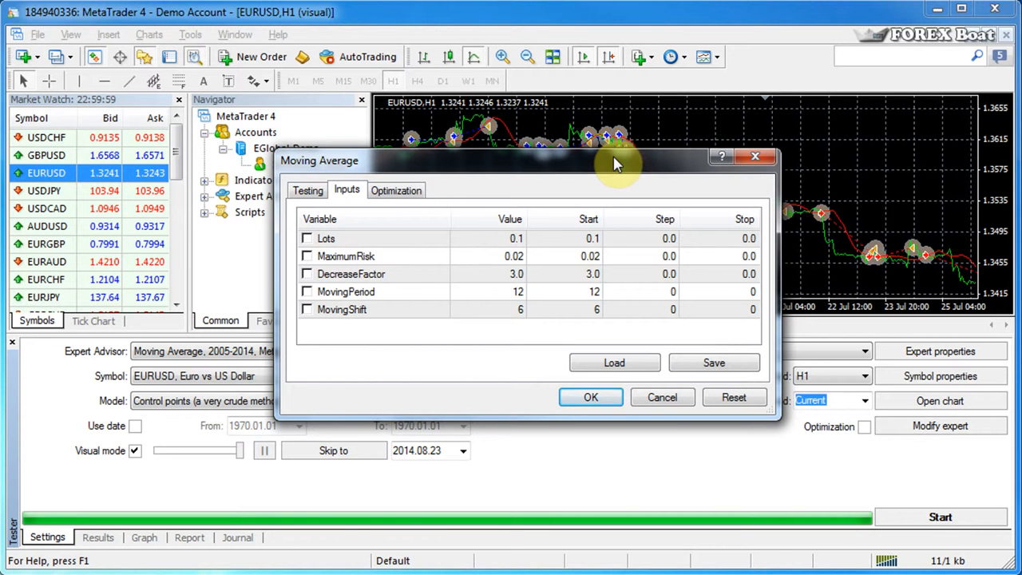
{"action": "mouse_move", "coordinate": [770, 200]}
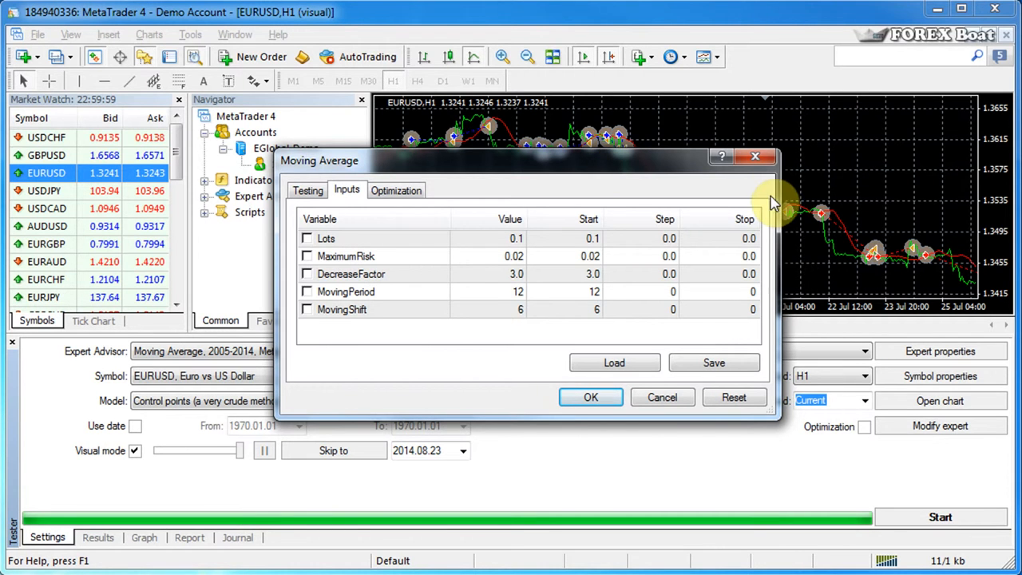
{"action": "mouse_move", "coordinate": [535, 336]}
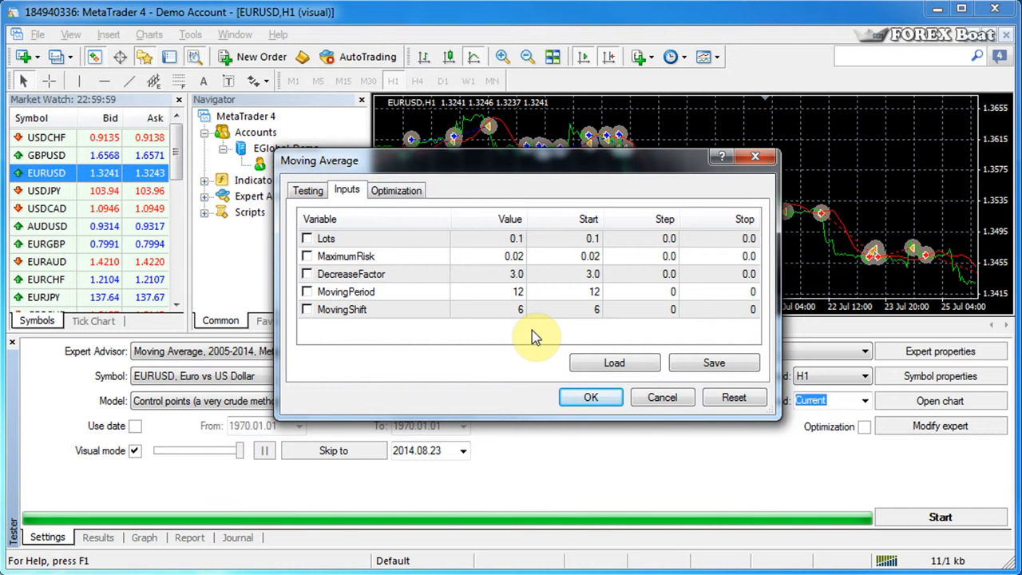
{"action": "mouse_move", "coordinate": [359, 275]}
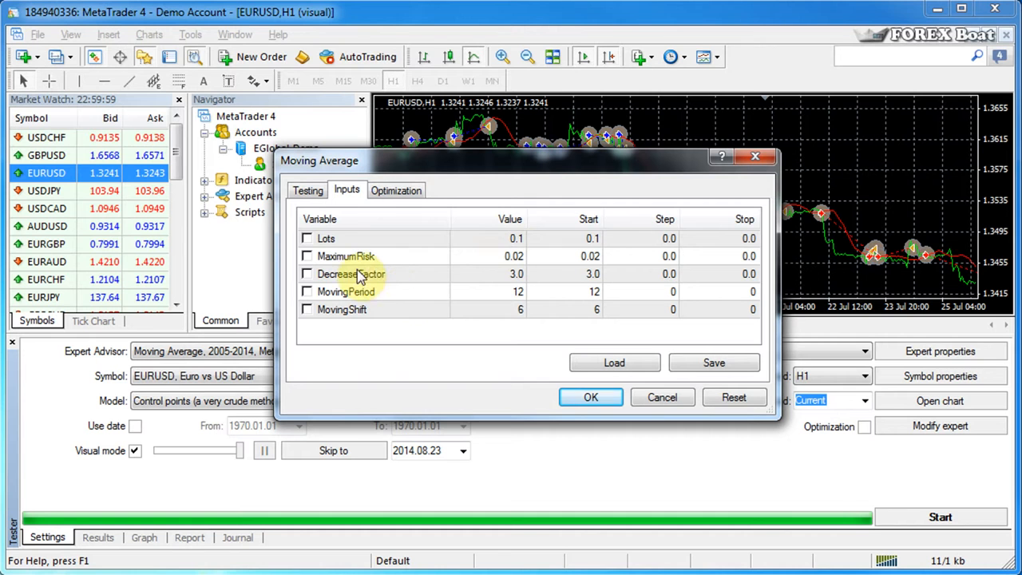
{"action": "mouse_move", "coordinate": [457, 270]}
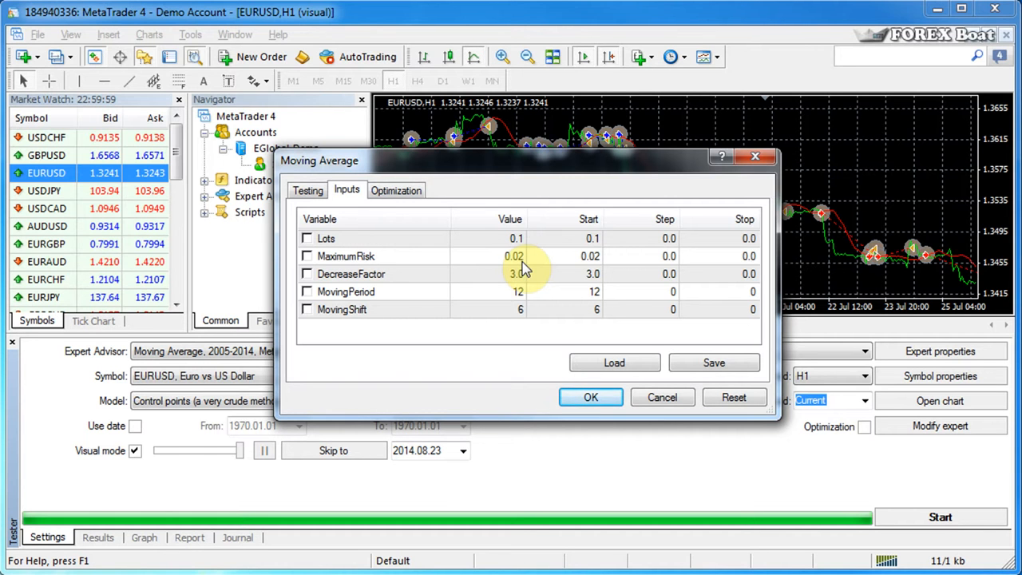
{"action": "mouse_move", "coordinate": [546, 345]}
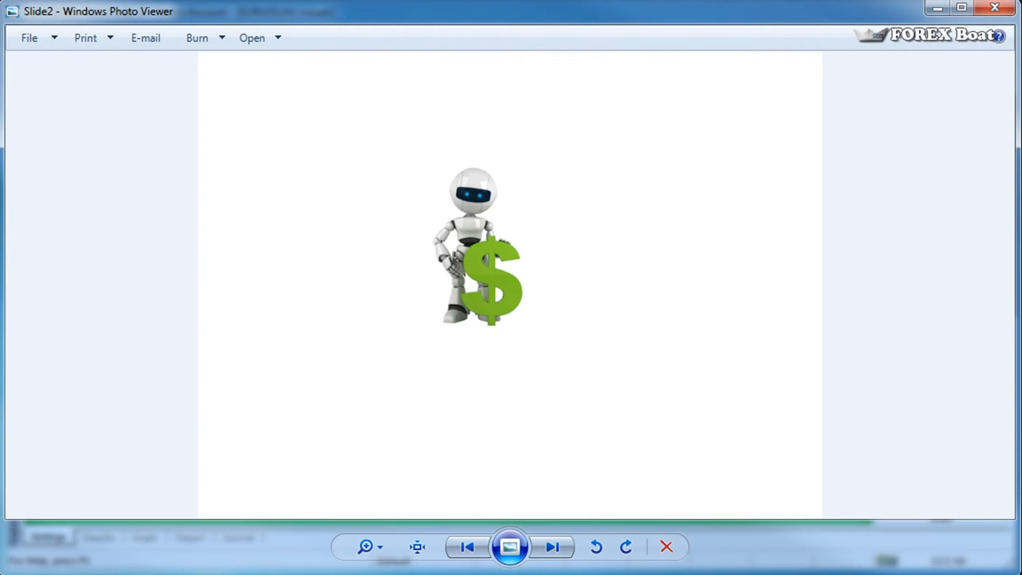
Advance through the robot slides to the one settings dialog producing three balance graphs.
{"action": "left_click", "coordinate": [552, 546]}
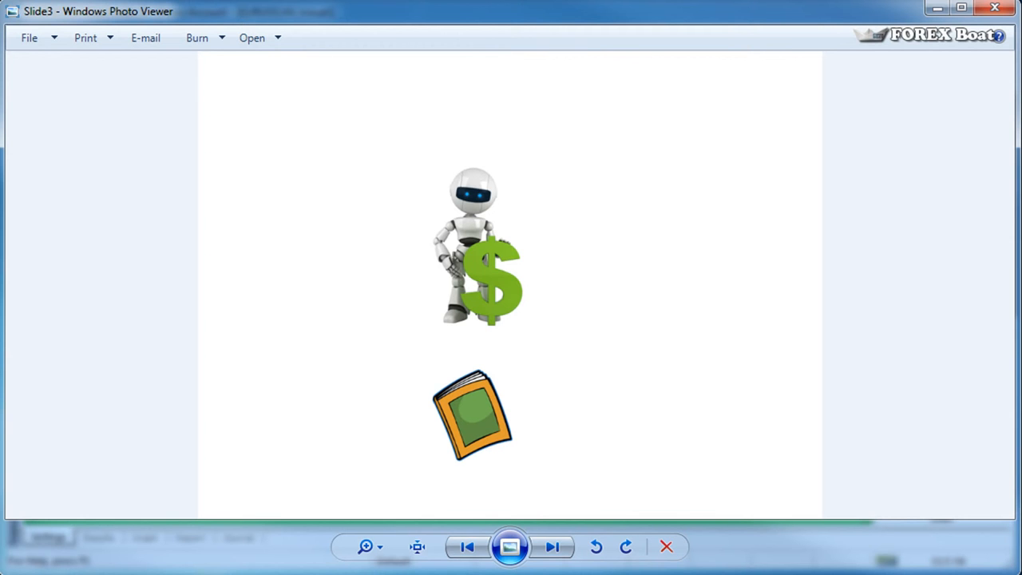
{"action": "left_click", "coordinate": [553, 546]}
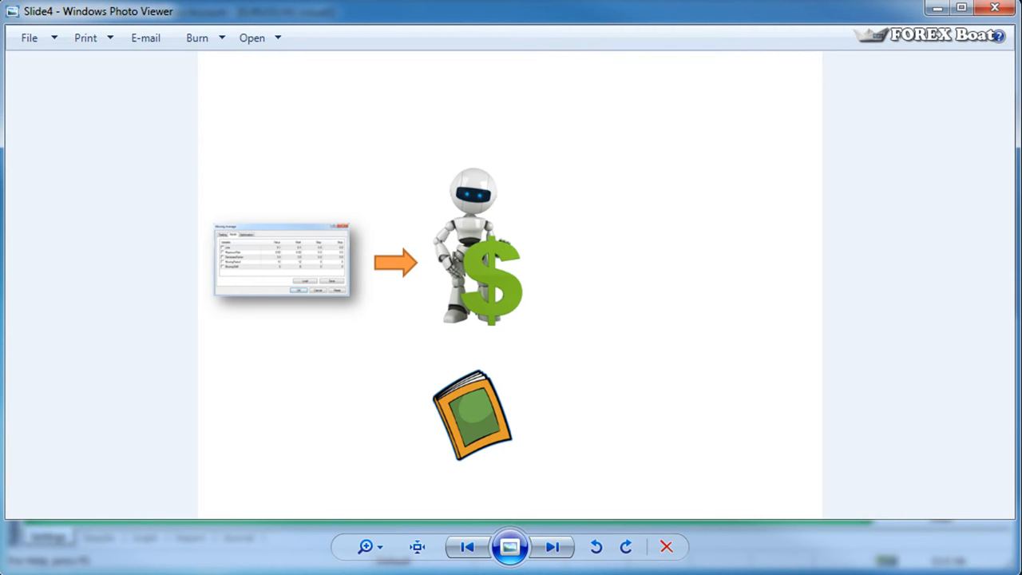
{"action": "left_click", "coordinate": [552, 546]}
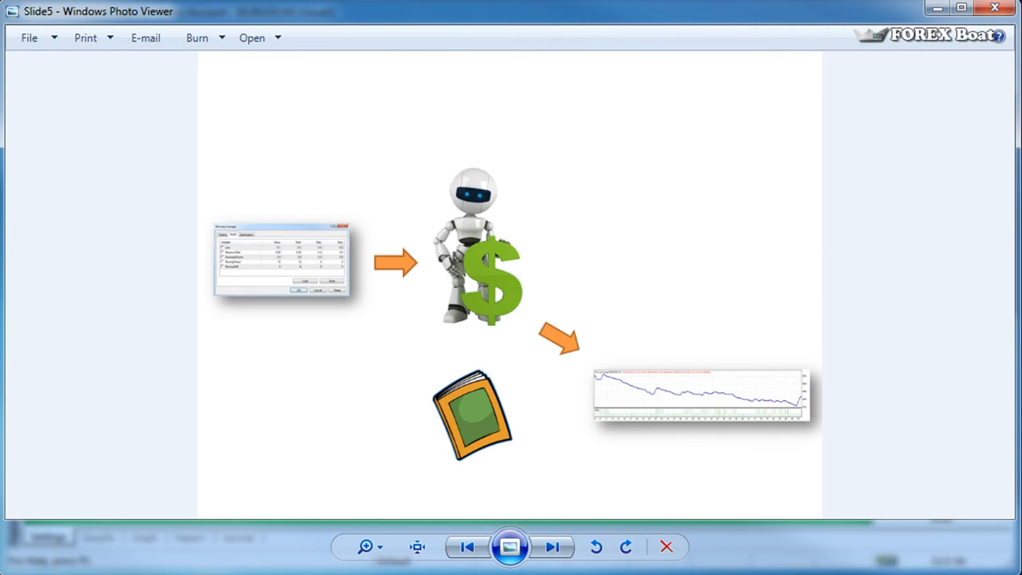
{"action": "left_click", "coordinate": [553, 546]}
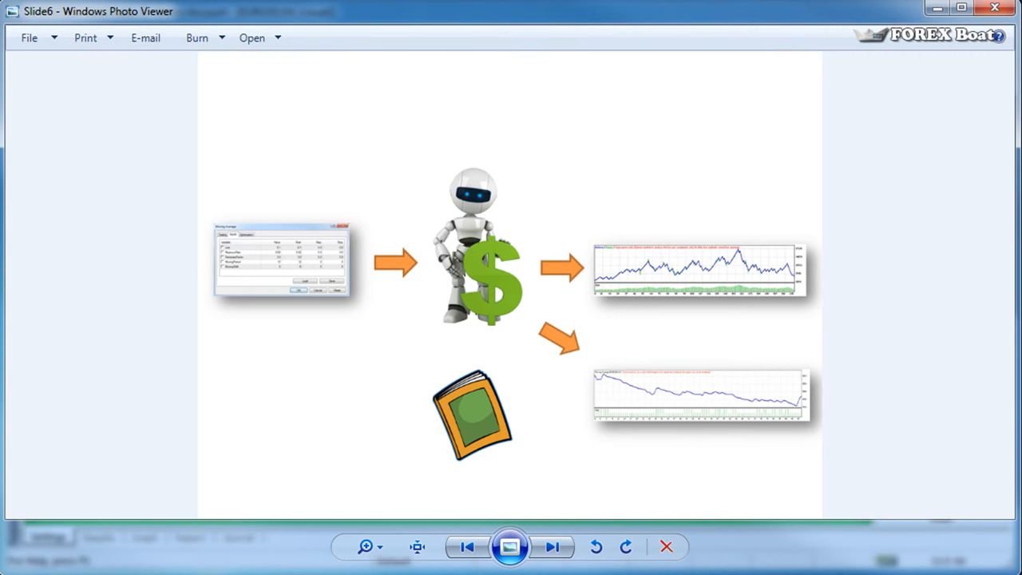
{"action": "left_click", "coordinate": [552, 546]}
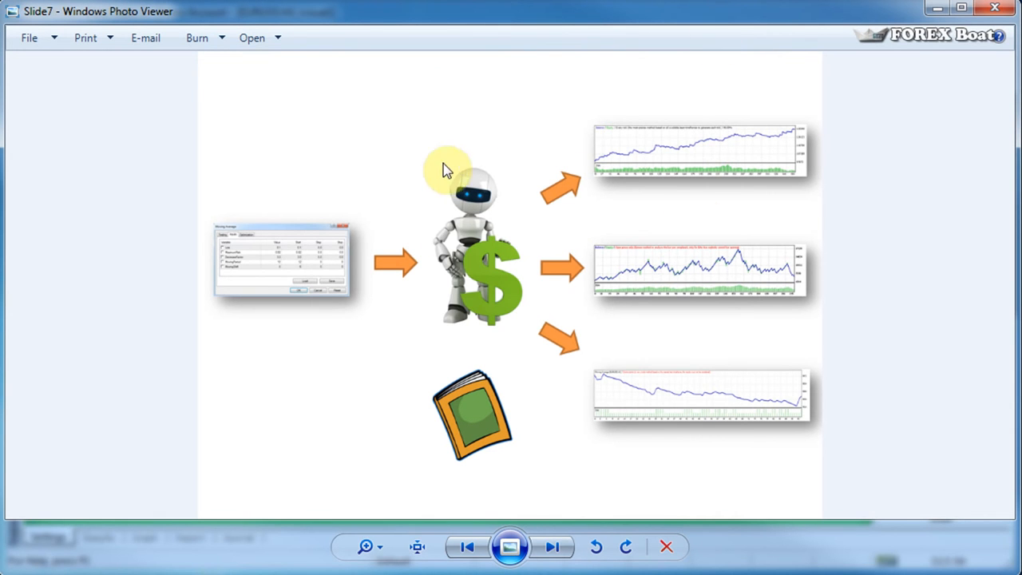
{"action": "mouse_move", "coordinate": [482, 165]}
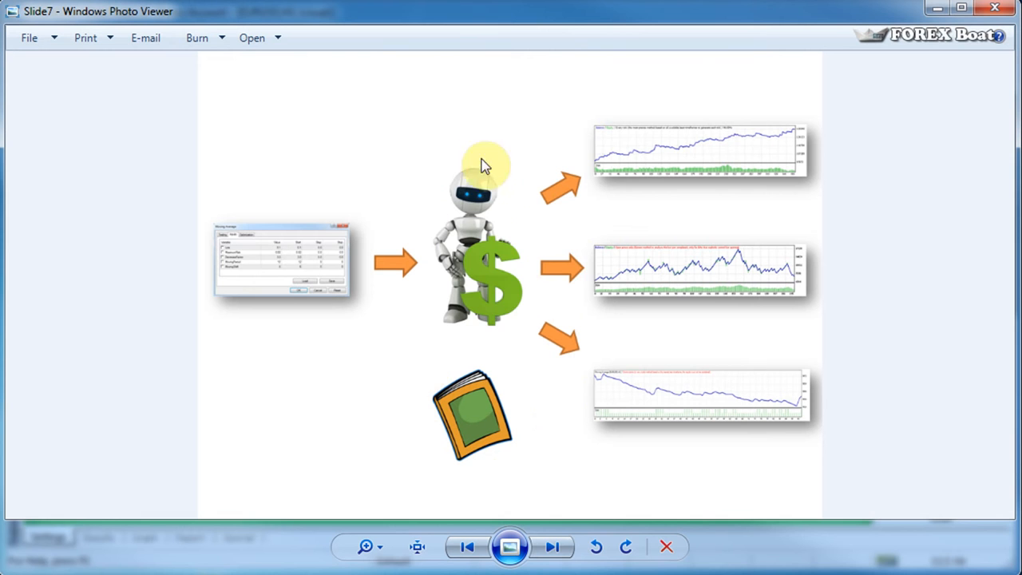
{"action": "mouse_move", "coordinate": [304, 335]}
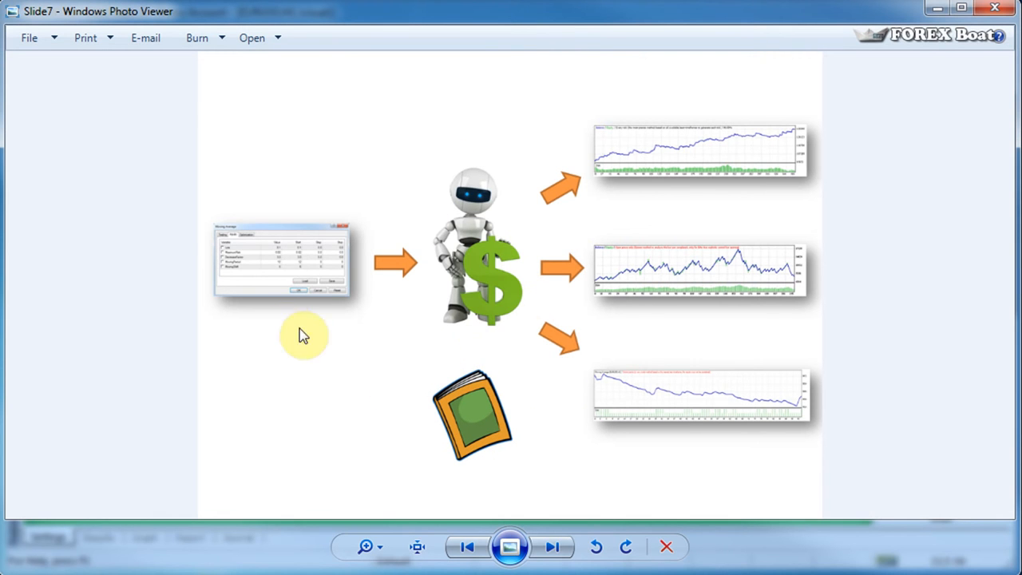
{"action": "mouse_move", "coordinate": [302, 214]}
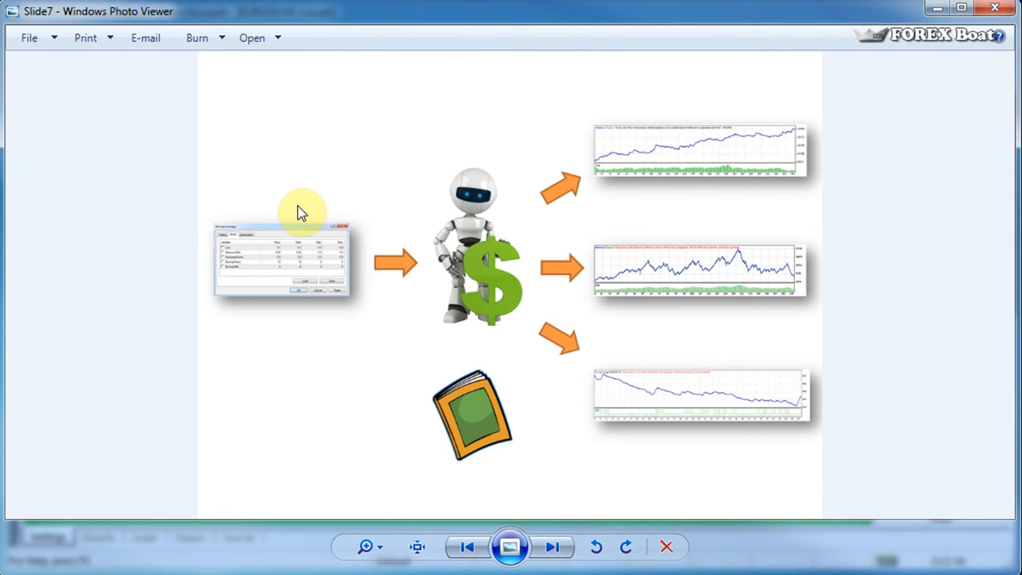
{"action": "mouse_move", "coordinate": [540, 99]}
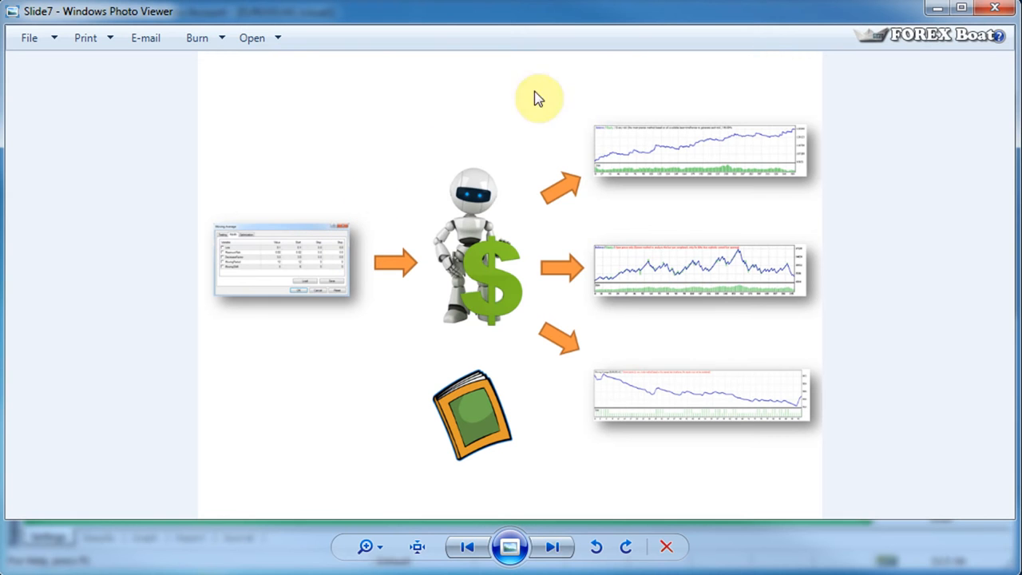
{"action": "mouse_move", "coordinate": [578, 150]}
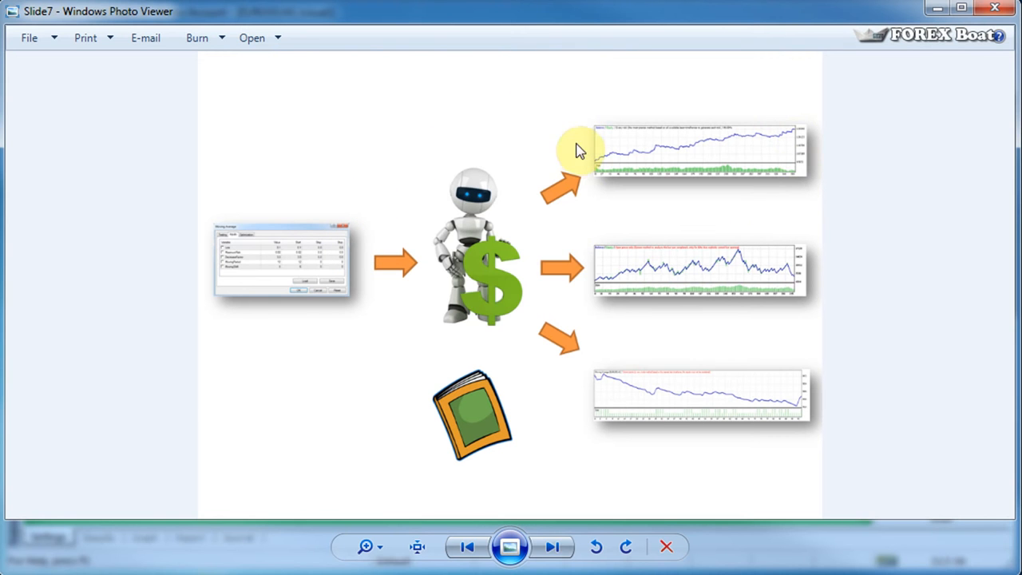
{"action": "mouse_move", "coordinate": [636, 224]}
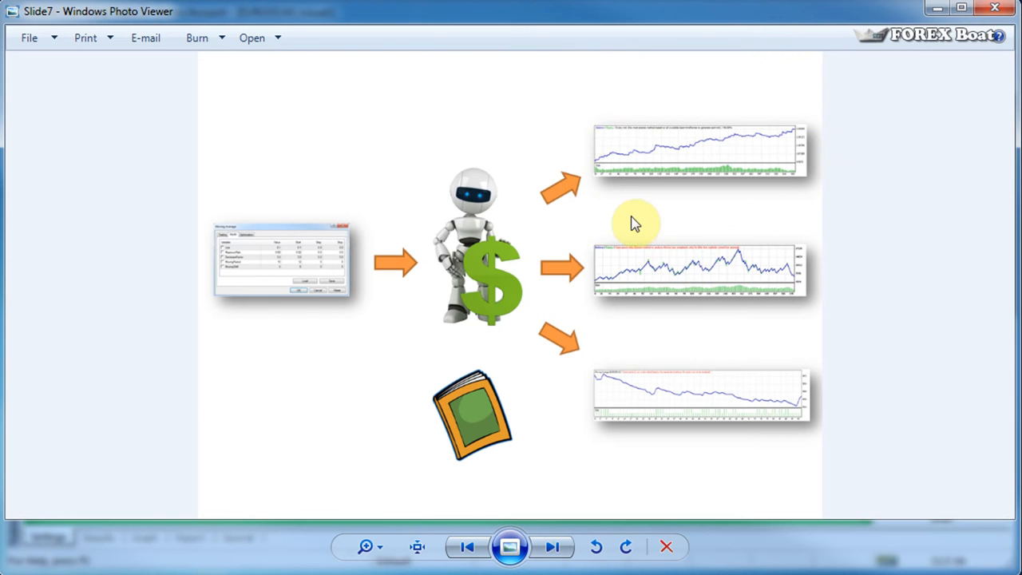
{"action": "mouse_move", "coordinate": [766, 126]}
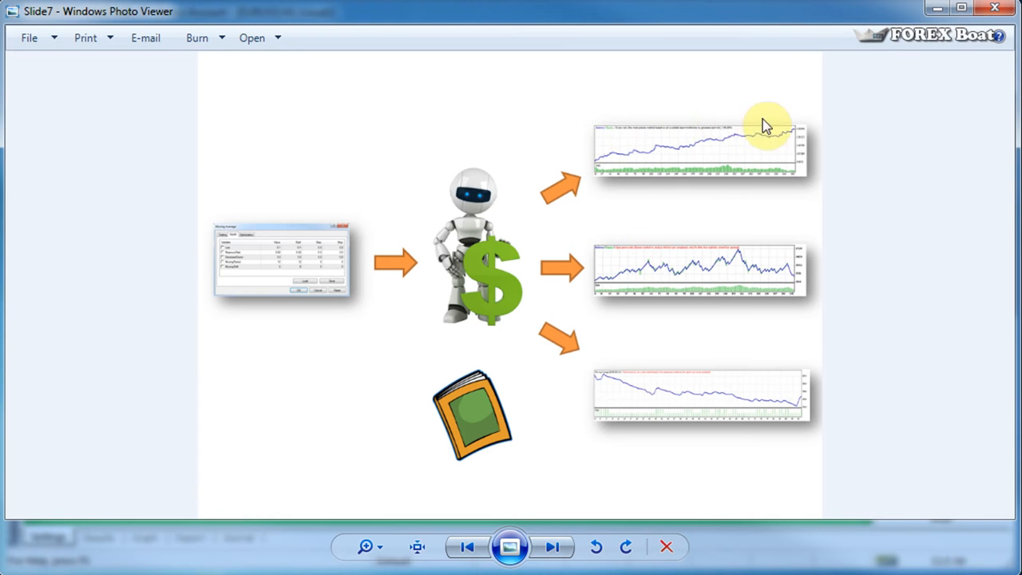
{"action": "mouse_move", "coordinate": [805, 185]}
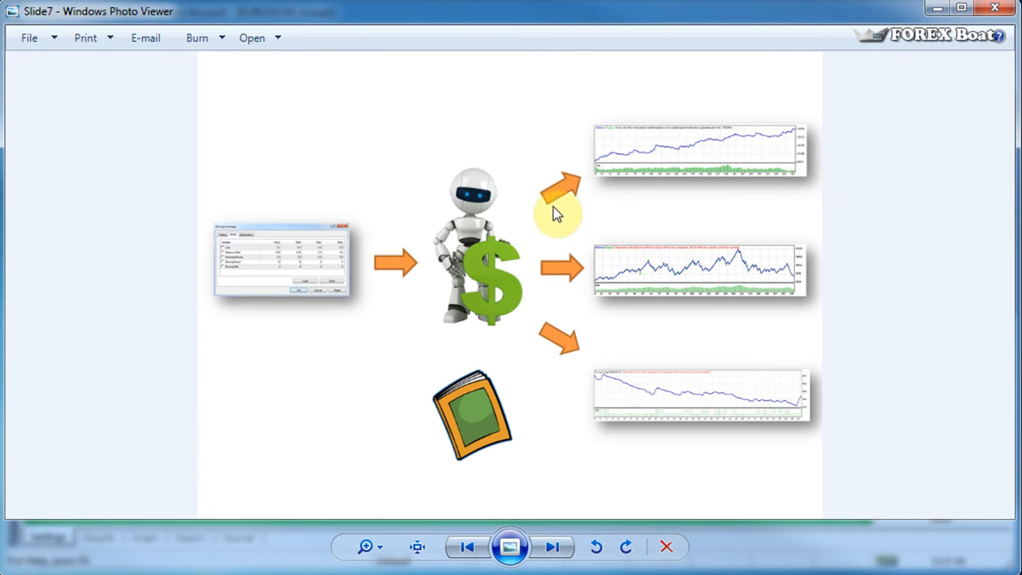
{"action": "mouse_move", "coordinate": [817, 205]}
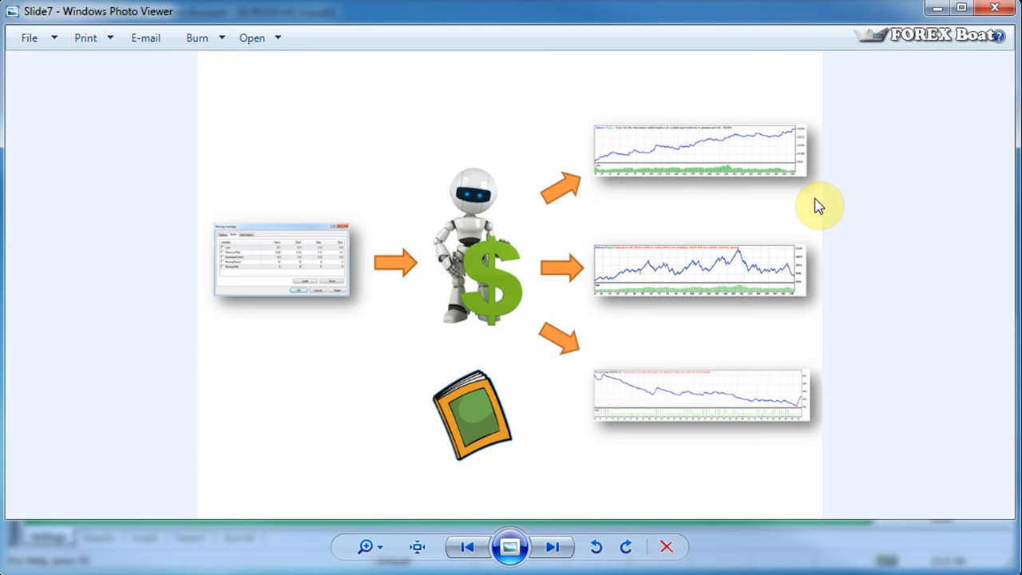
{"action": "mouse_move", "coordinate": [884, 177]}
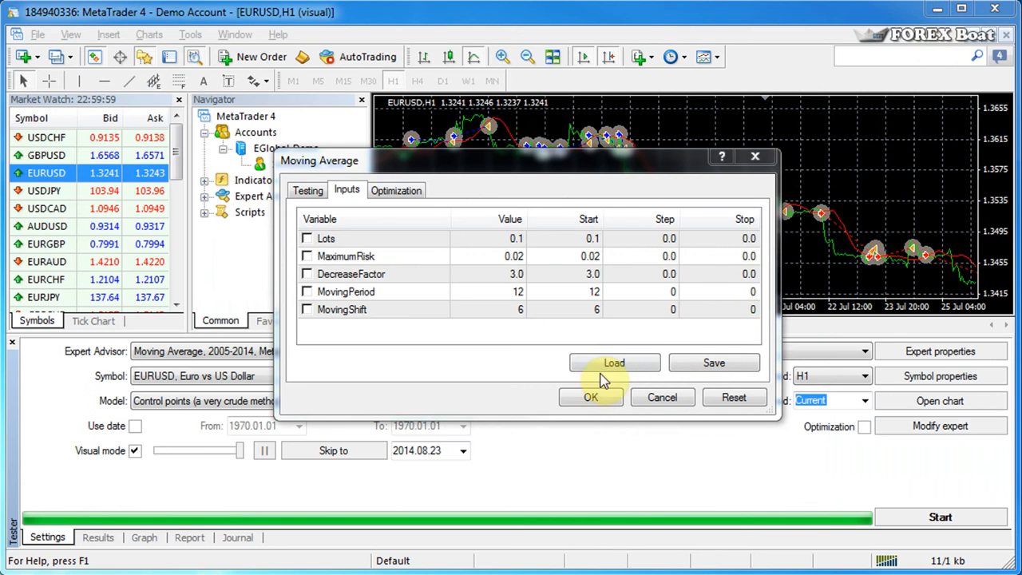
Review the previous test's falling balance graph, then reopen the expert's input parameters.
{"action": "left_click", "coordinate": [591, 396]}
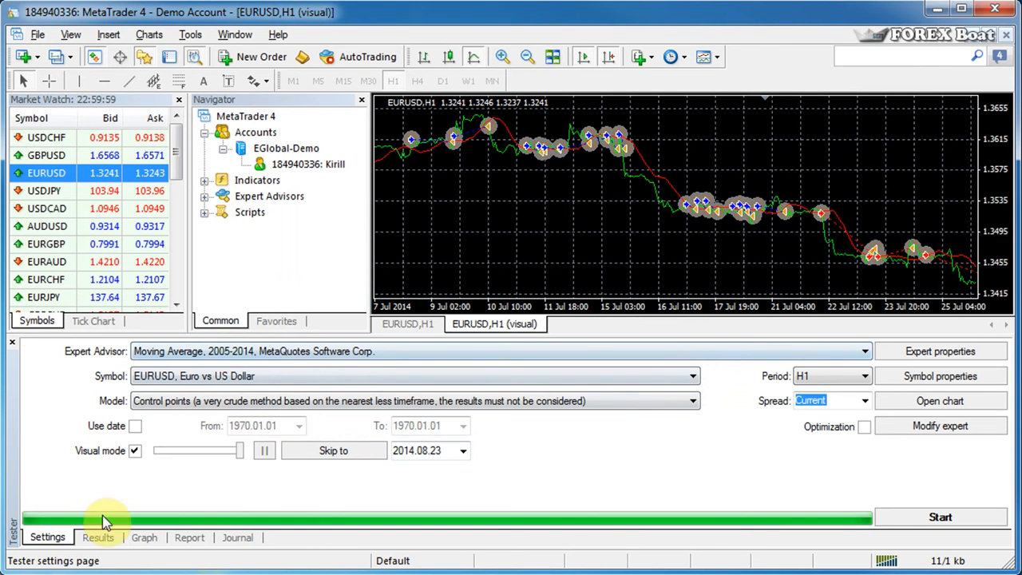
{"action": "left_click", "coordinate": [144, 537]}
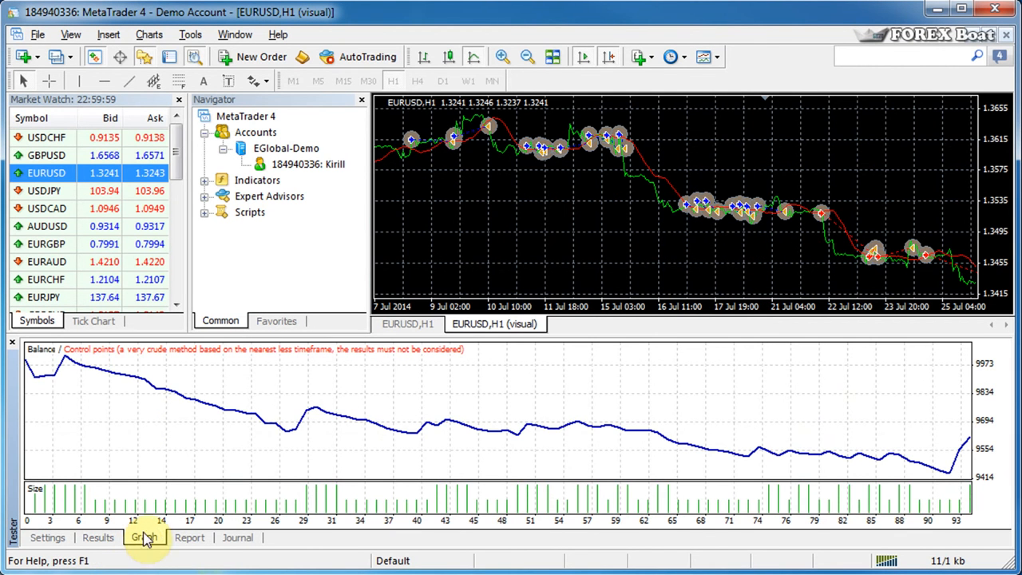
{"action": "left_click", "coordinate": [143, 536]}
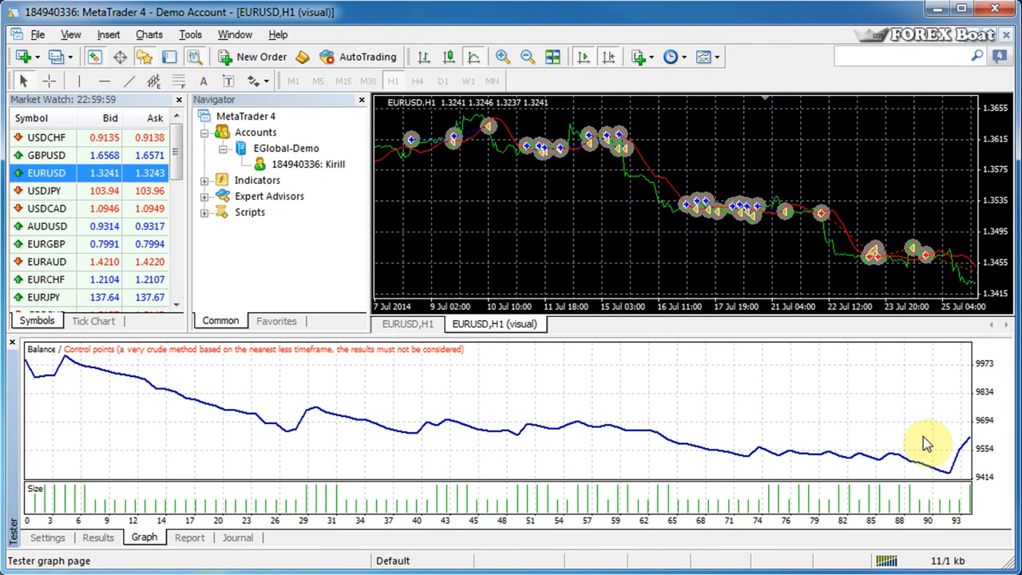
{"action": "left_click", "coordinate": [48, 536]}
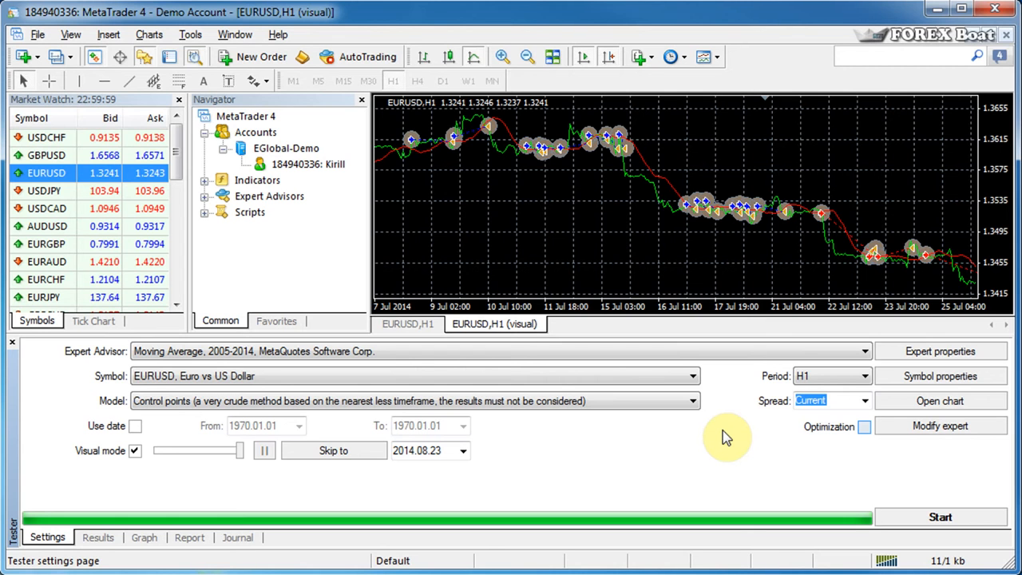
{"action": "mouse_move", "coordinate": [814, 367]}
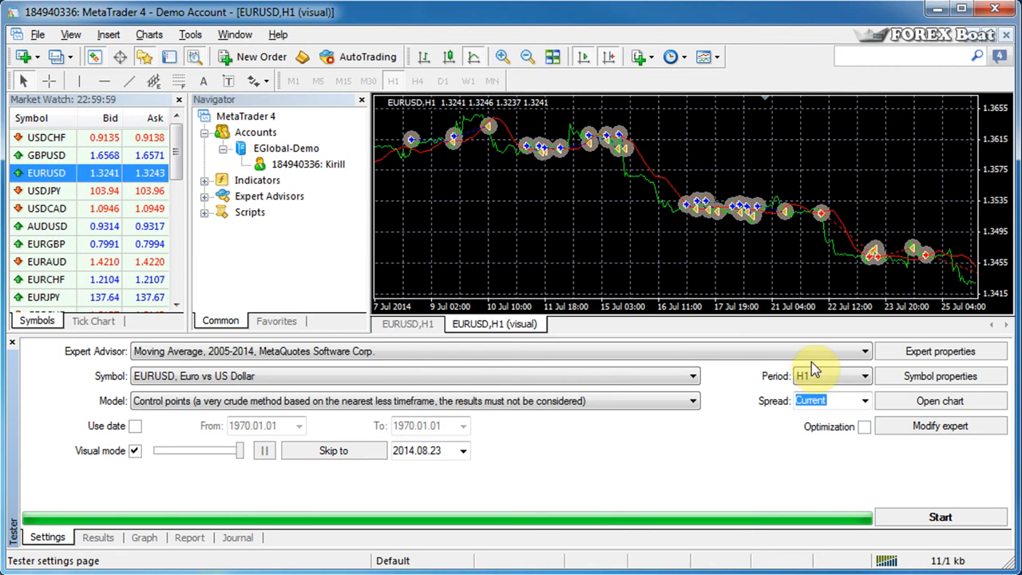
{"action": "left_click", "coordinate": [938, 351]}
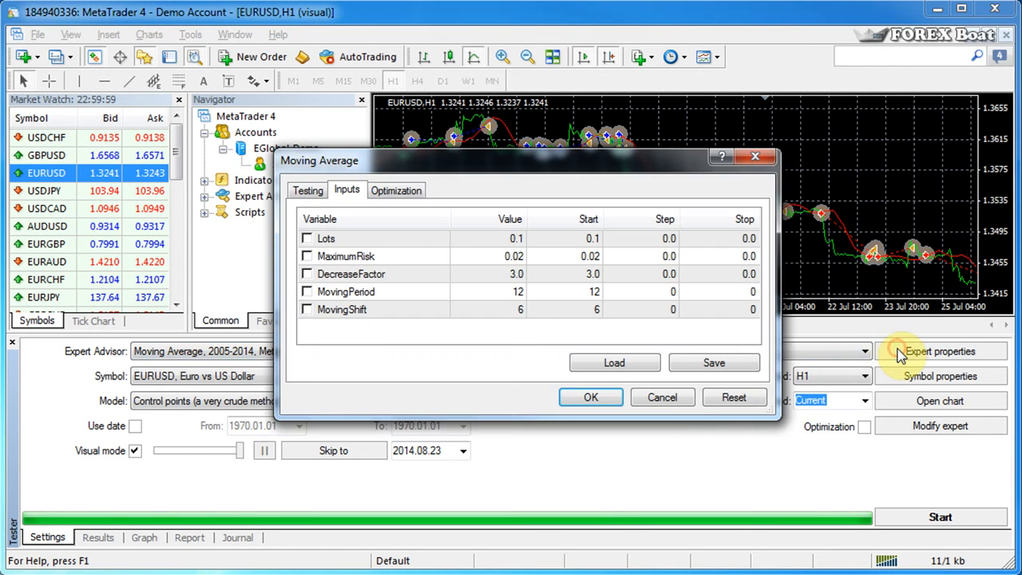
{"action": "left_click", "coordinate": [590, 396]}
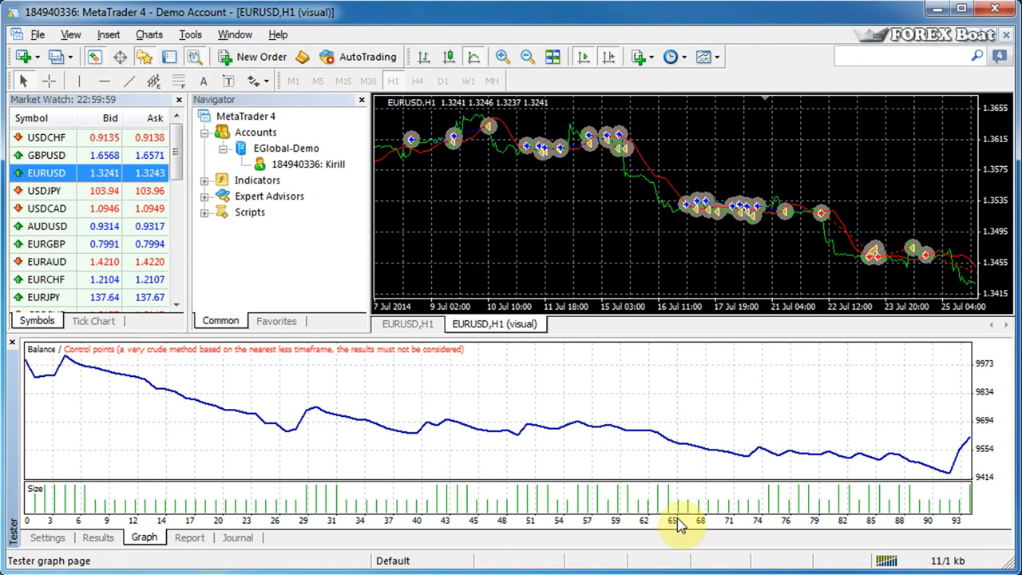
{"action": "left_click", "coordinate": [48, 537]}
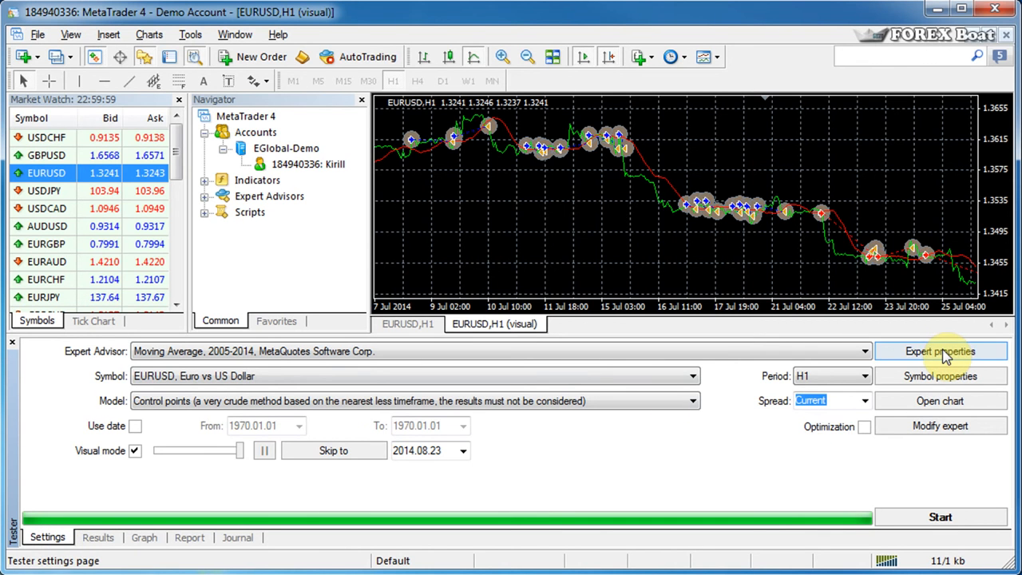
{"action": "left_click", "coordinate": [938, 351]}
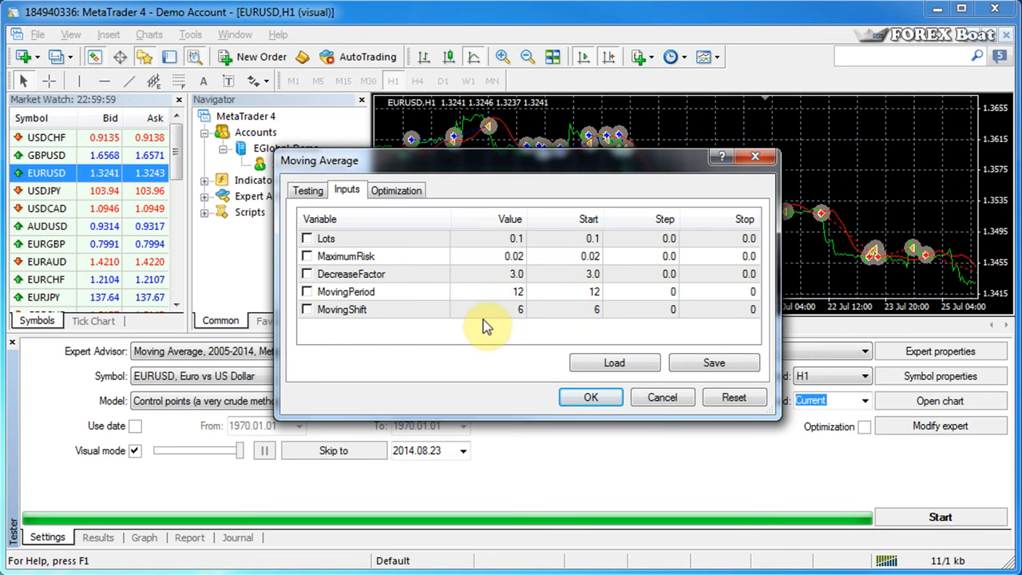
Set MovingShift to 0, adjust Lots, and apply the changed inputs.
{"action": "left_click", "coordinate": [509, 290]}
{"action": "type", "text": "24"}
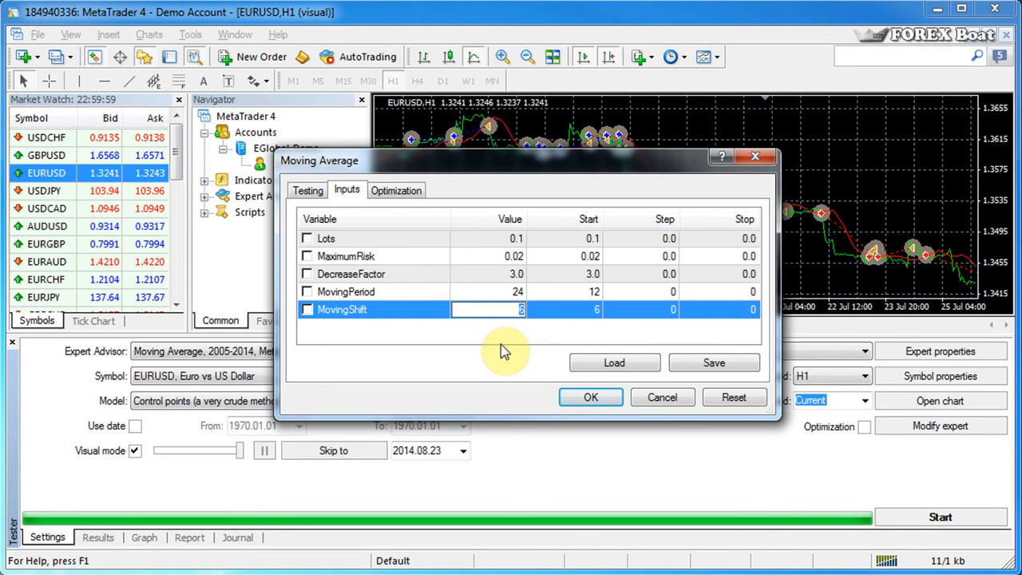
{"action": "type", "text": "0"}
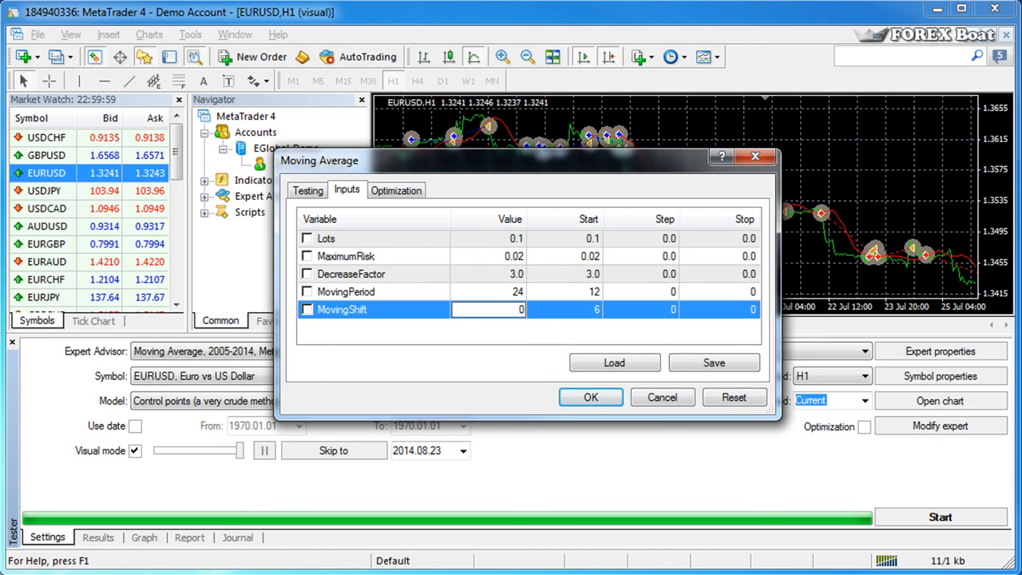
{"action": "left_click", "coordinate": [488, 238]}
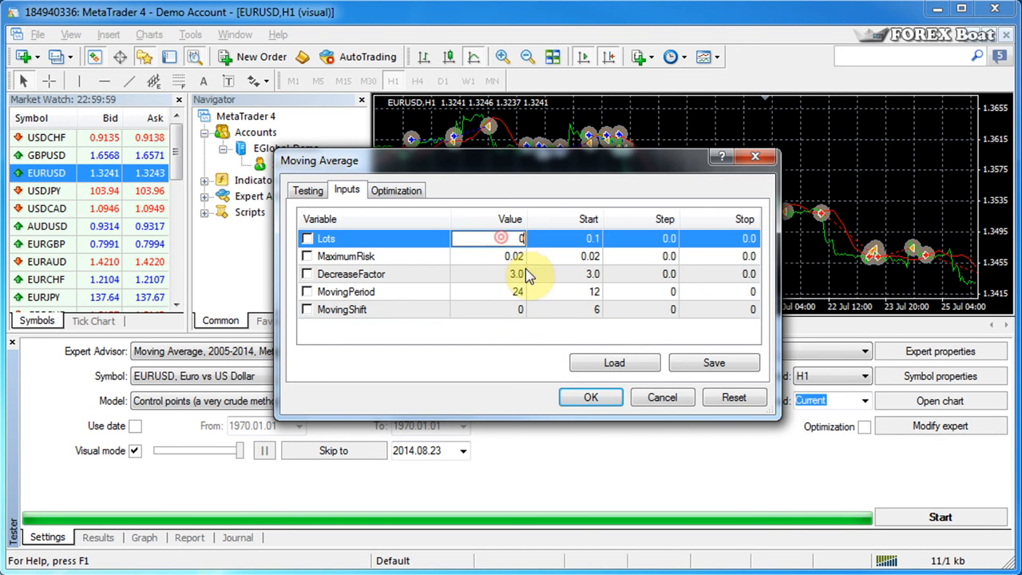
{"action": "left_click", "coordinate": [591, 395]}
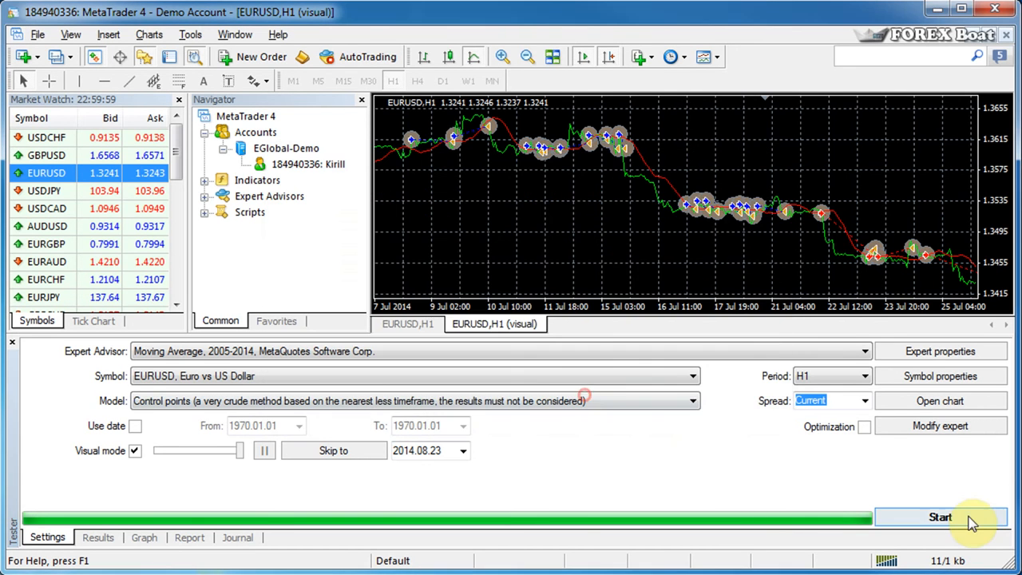
Run the test with the new inputs and show the balance graph falling toward 8665, zoomed out.
{"action": "left_click", "coordinate": [938, 517]}
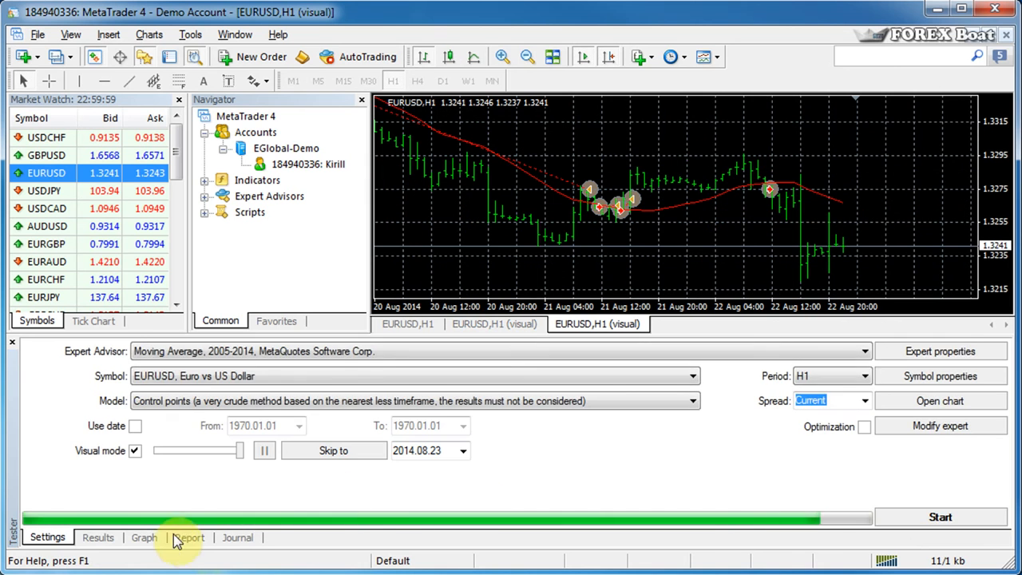
{"action": "left_click", "coordinate": [144, 536]}
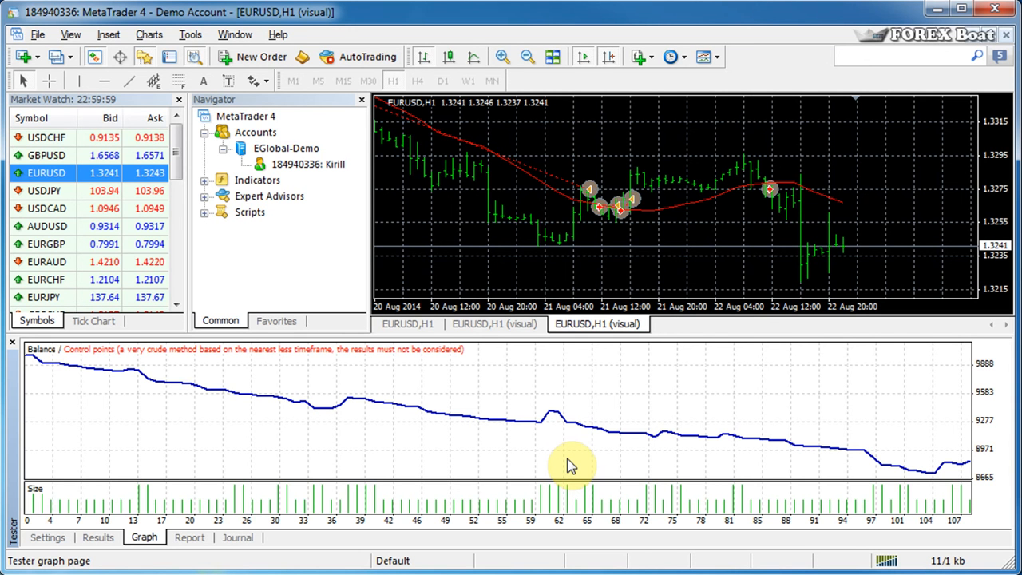
{"action": "left_click", "coordinate": [526, 57]}
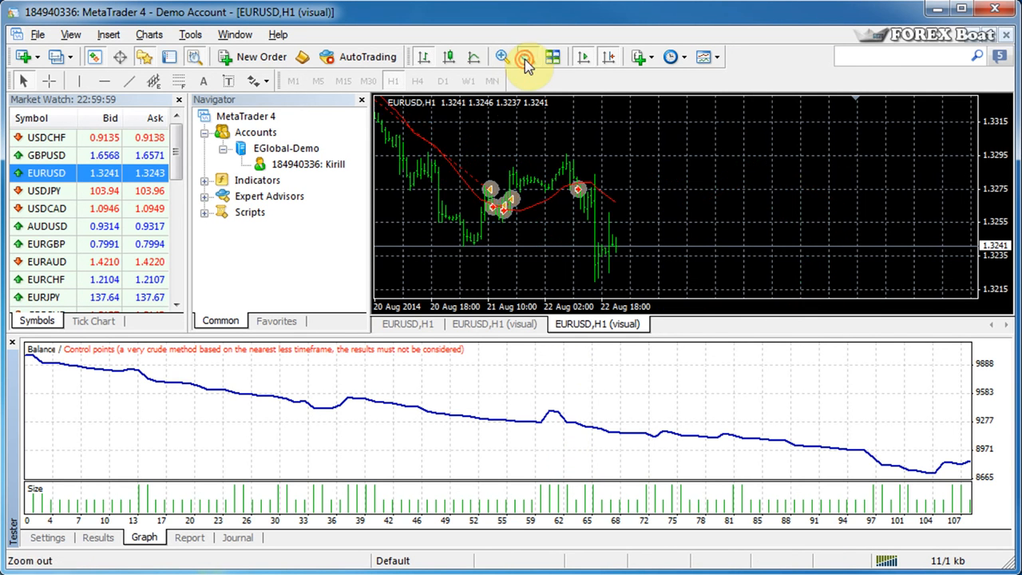
{"action": "left_click", "coordinate": [526, 57]}
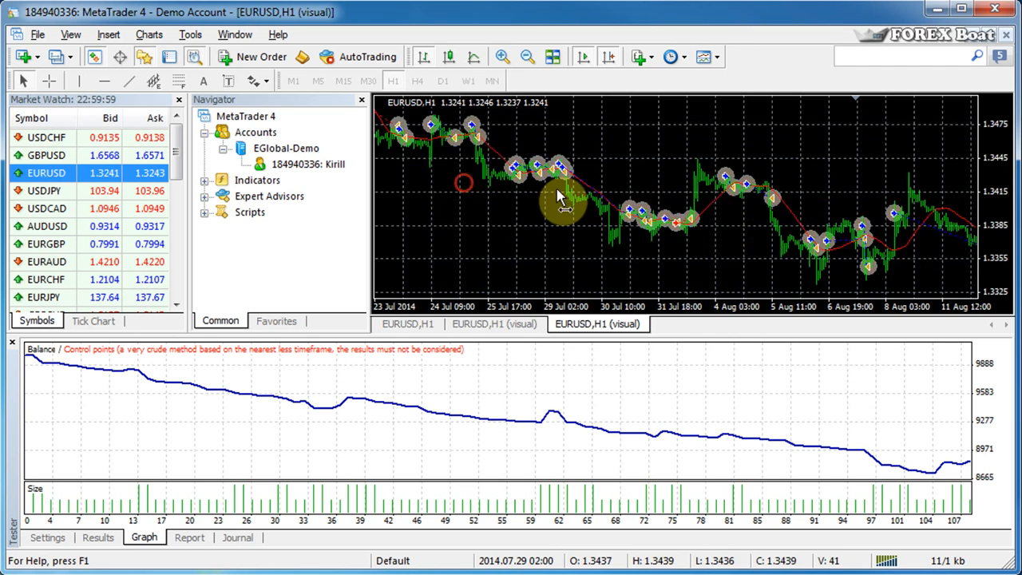